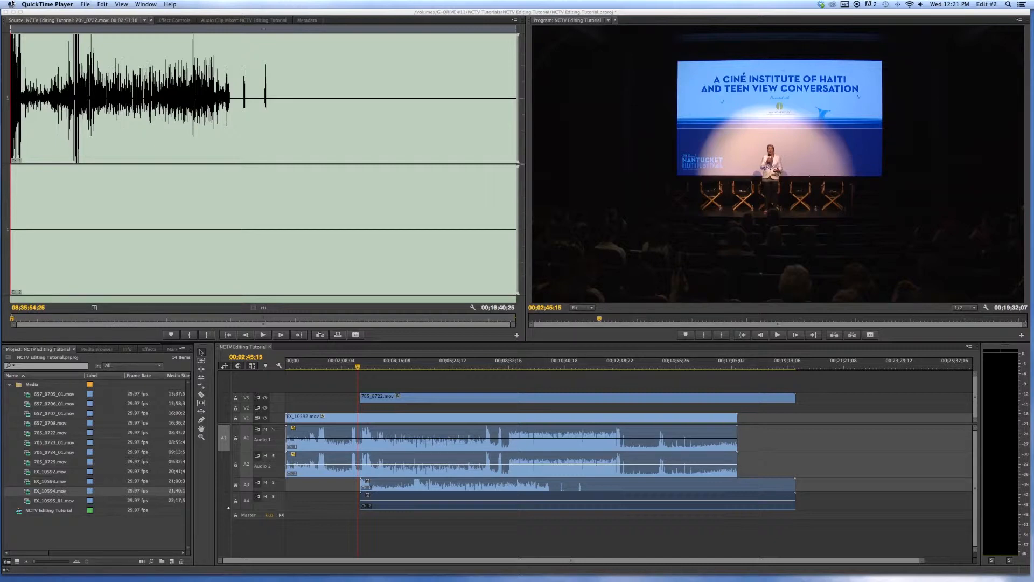
mouse_move(32, 55)
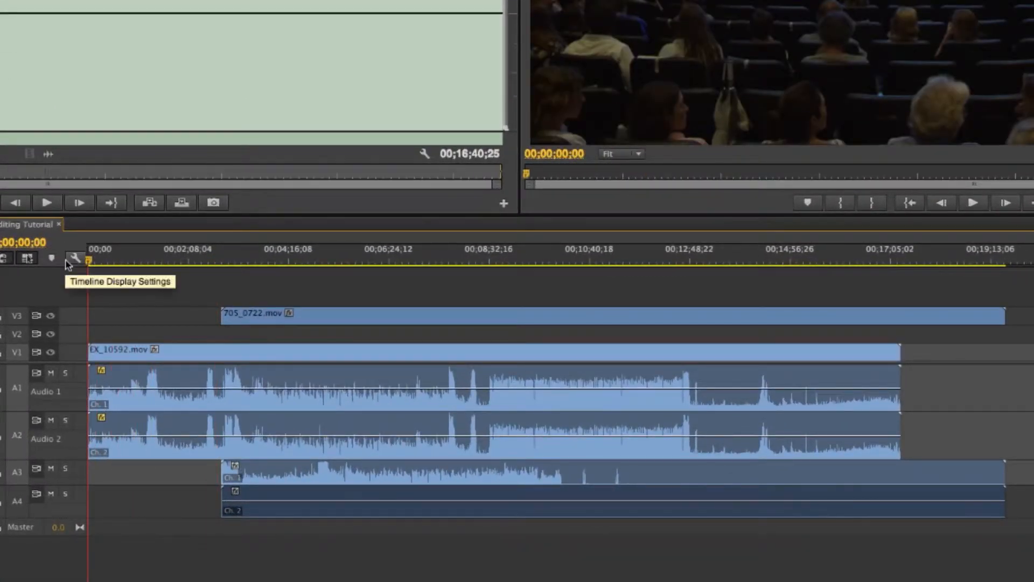
mouse_move(801, 400)
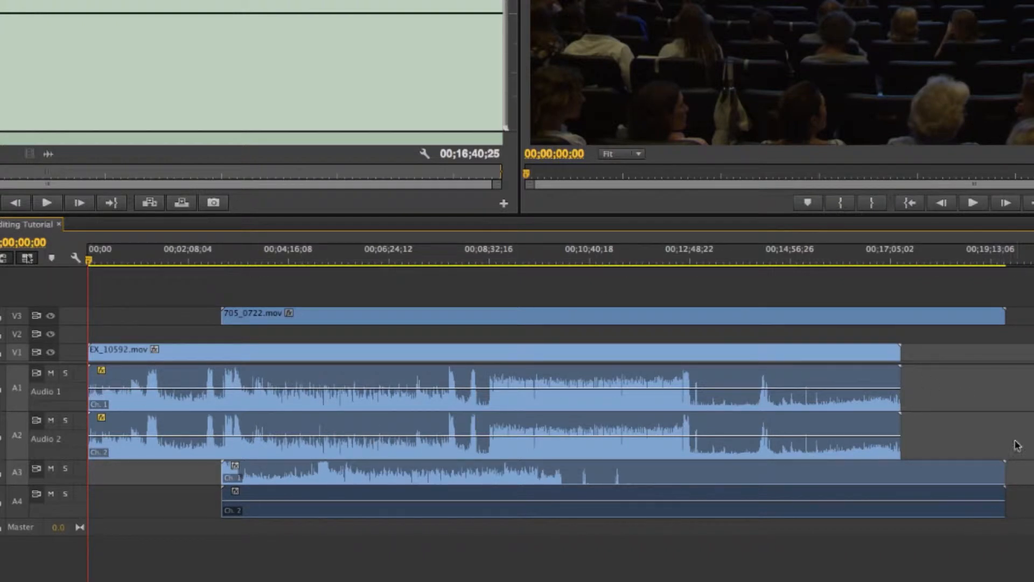
mouse_move(269, 290)
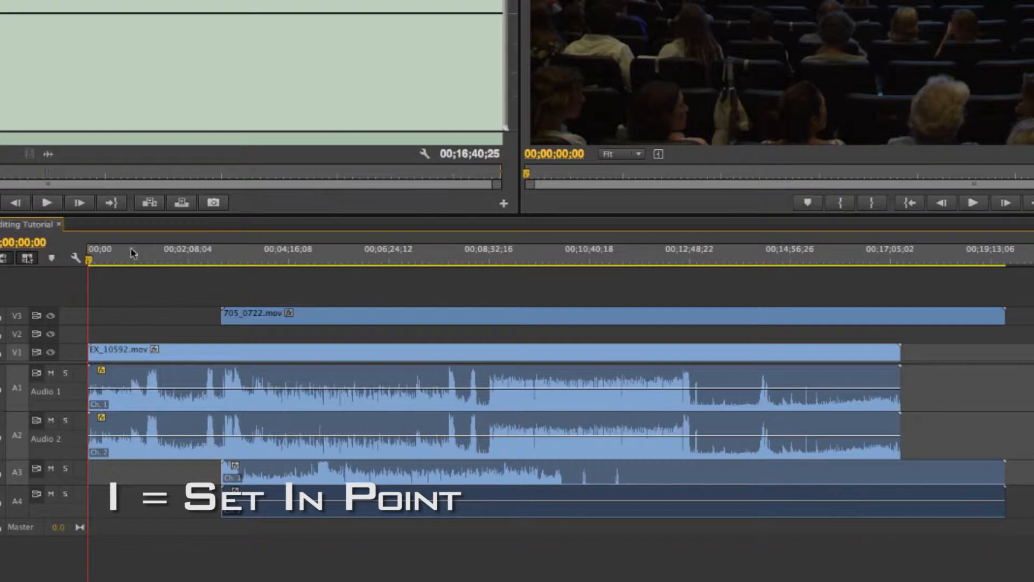
mouse_move(768, 267)
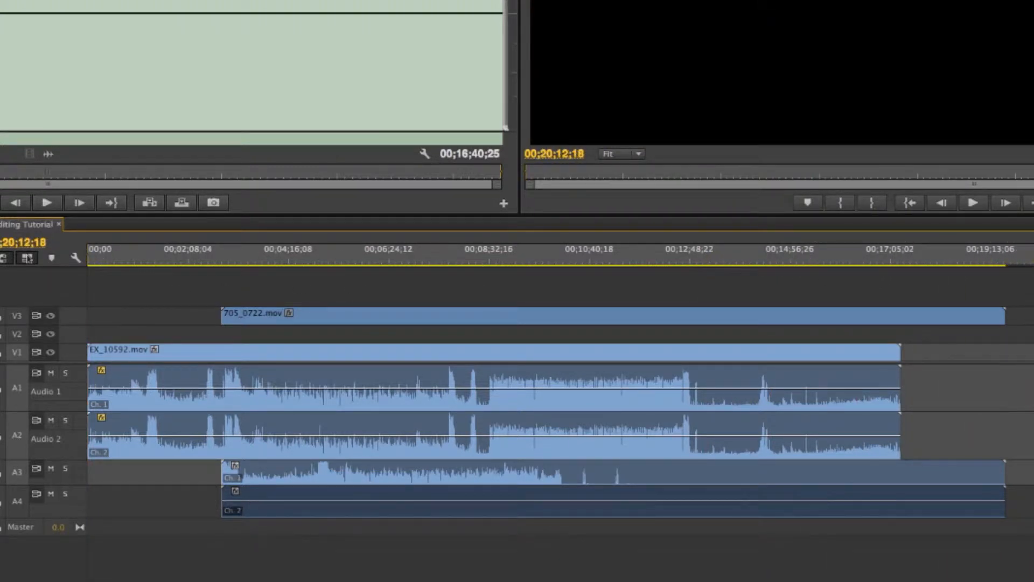
- Jump to the last clip's end and mark the sequence out point there
key("down")
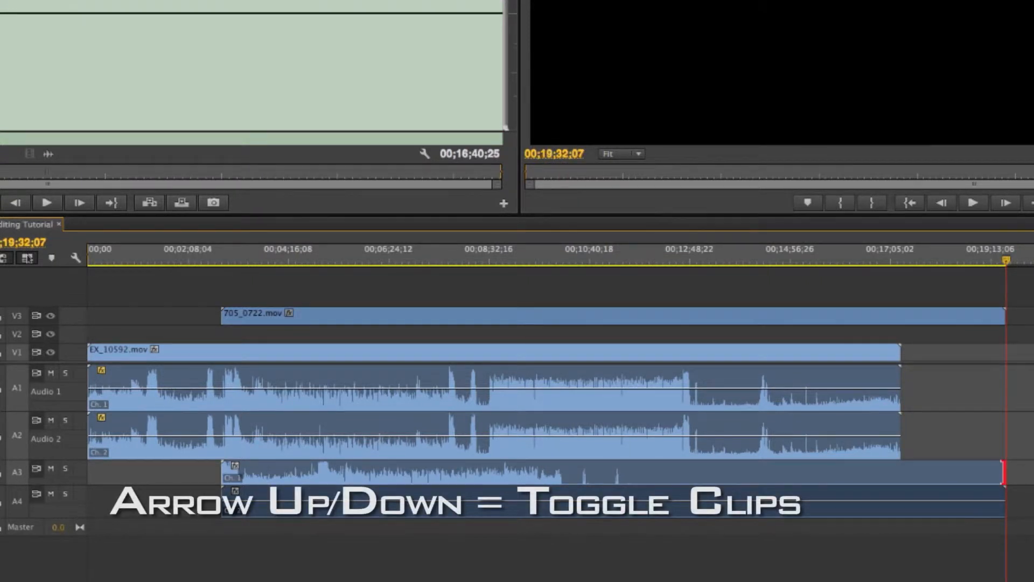
key("down")
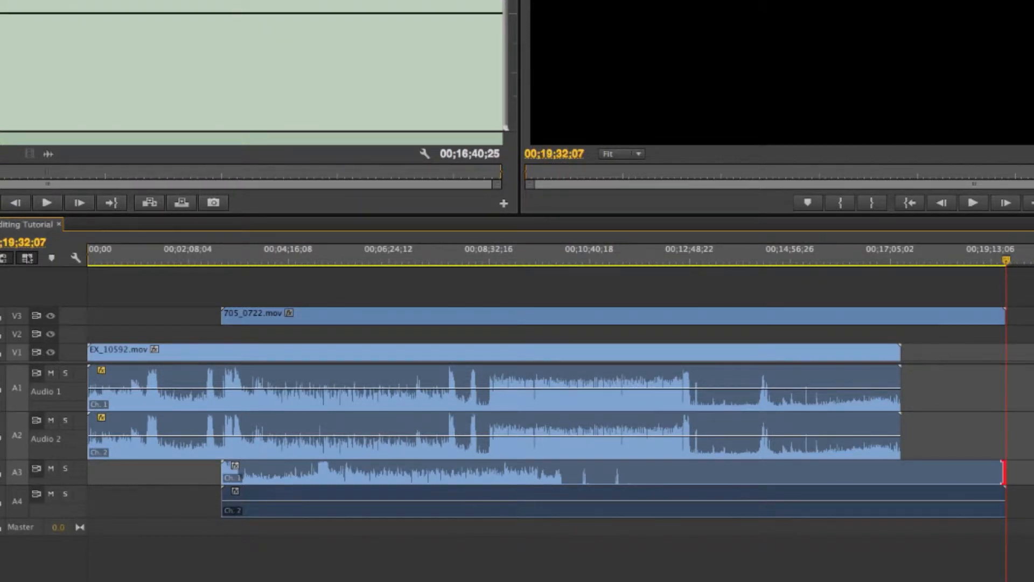
key("o")
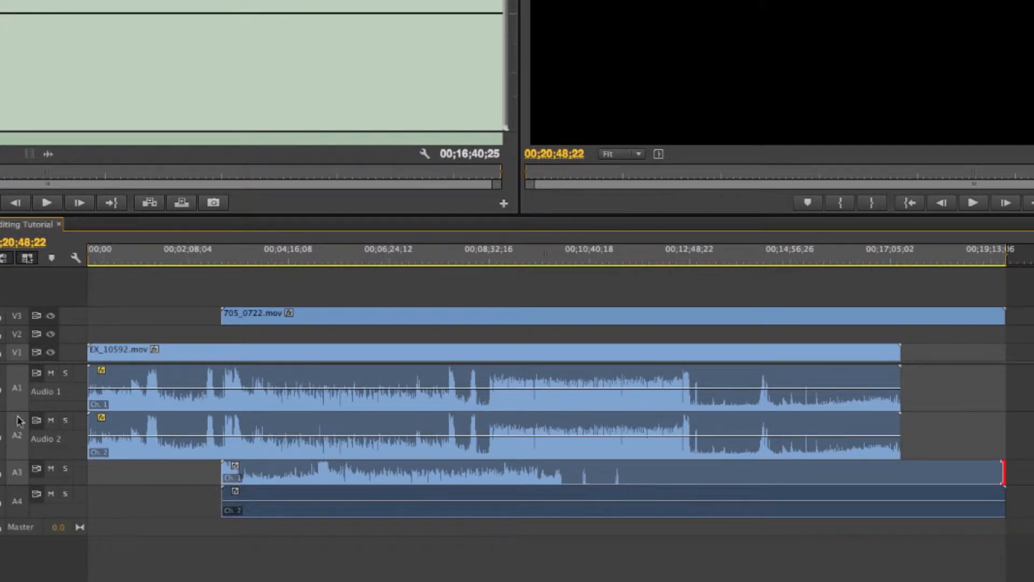
mouse_move(45, 344)
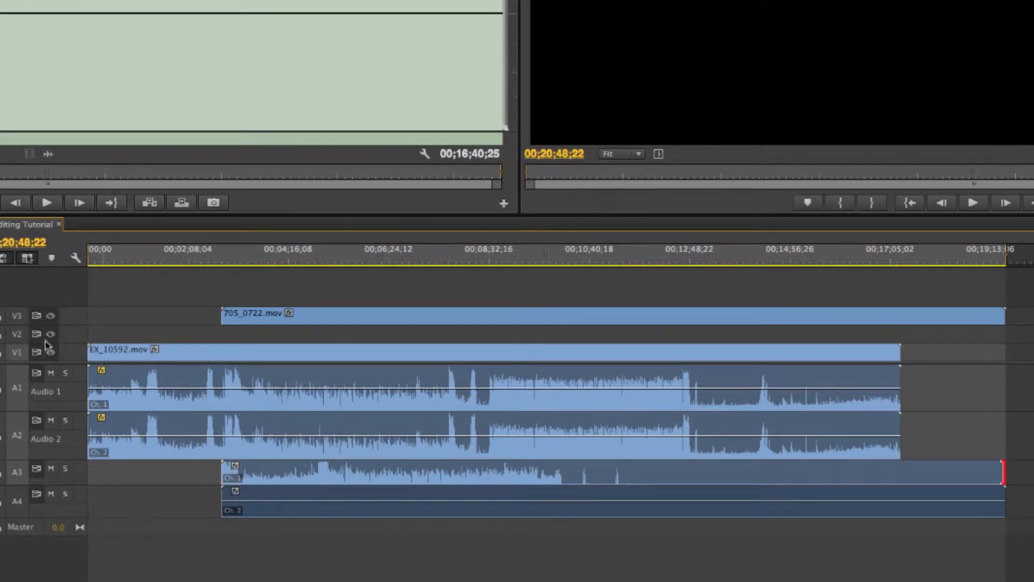
mouse_move(113, 338)
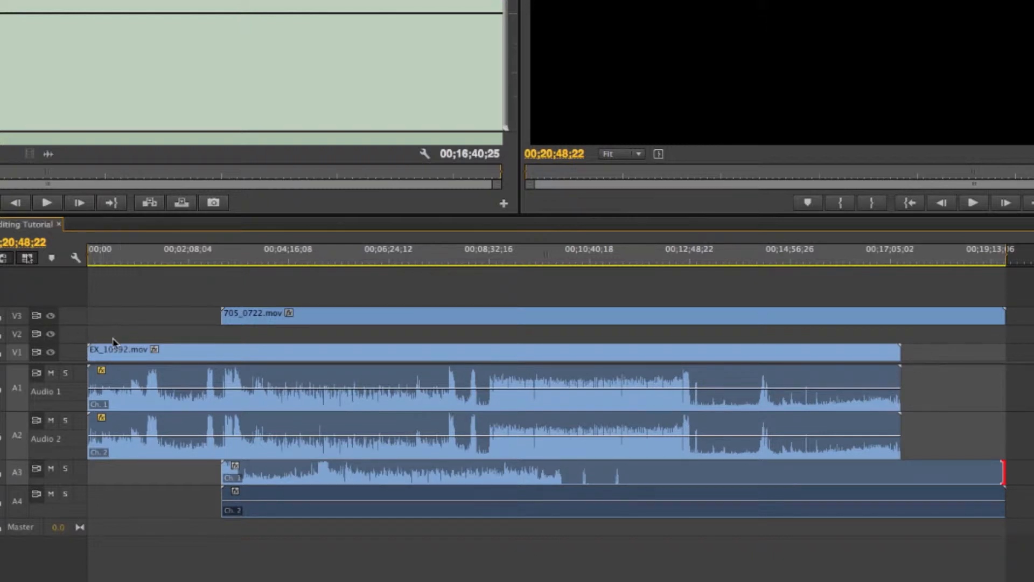
mouse_move(270, 435)
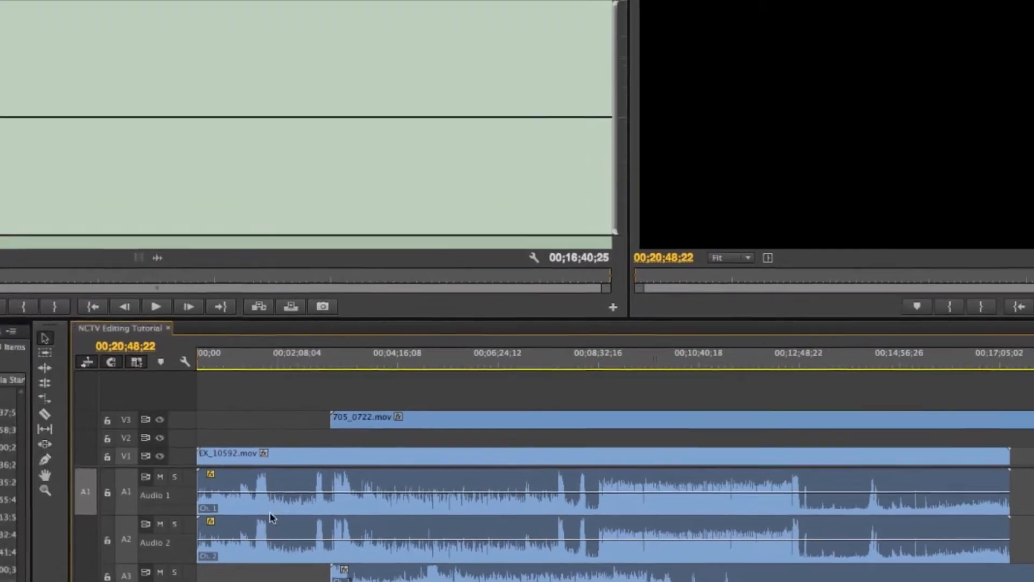
- Open Export Settings for the active sequence and switch the format to AIFF
left_click(123, 8)
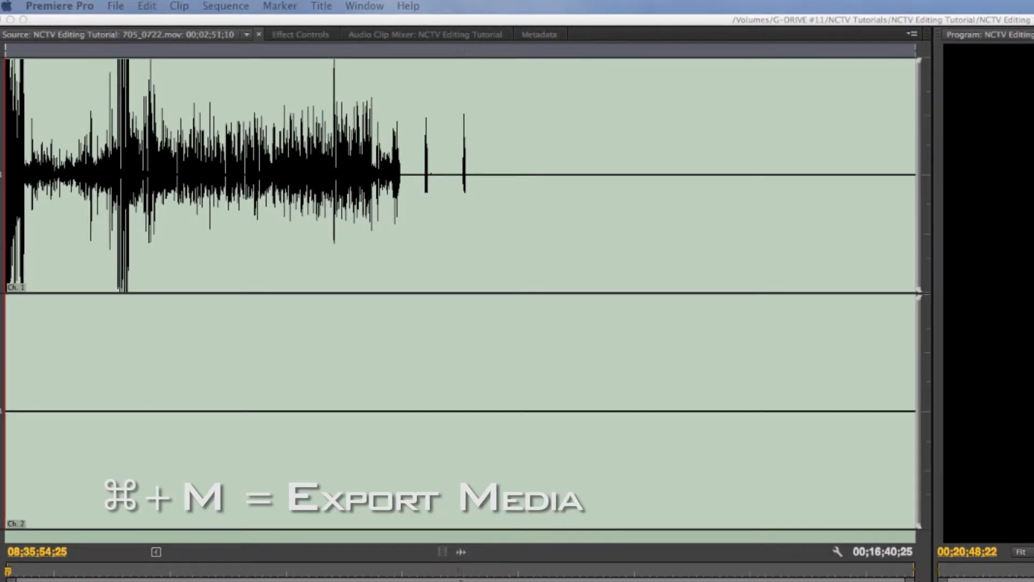
key("cmd+m")
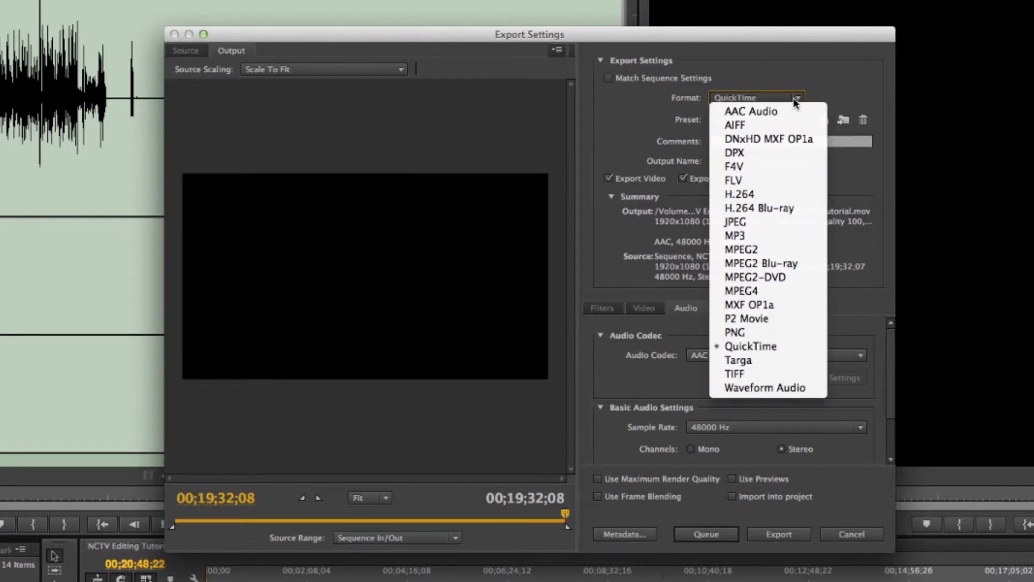
mouse_move(755, 124)
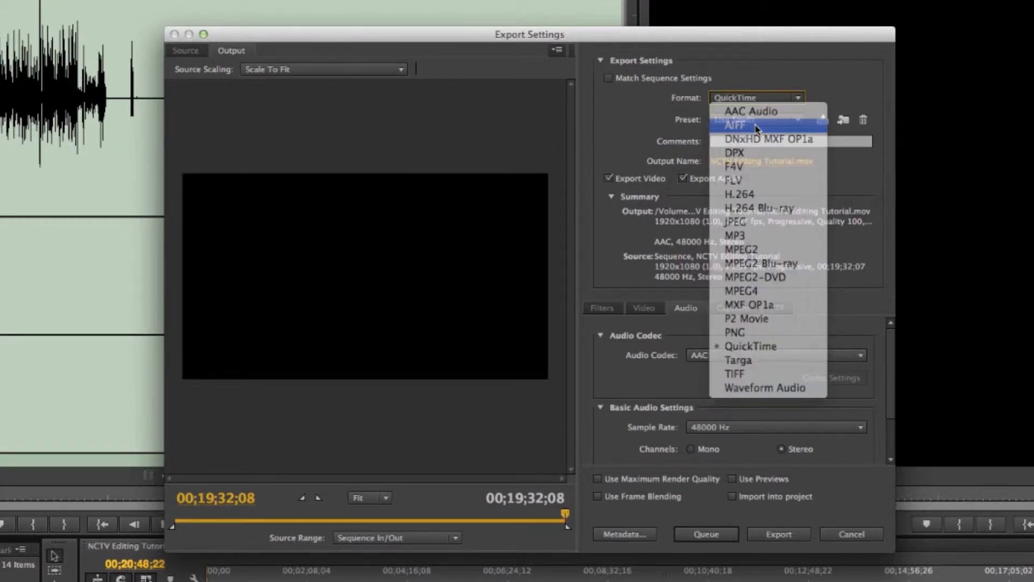
left_click(734, 124)
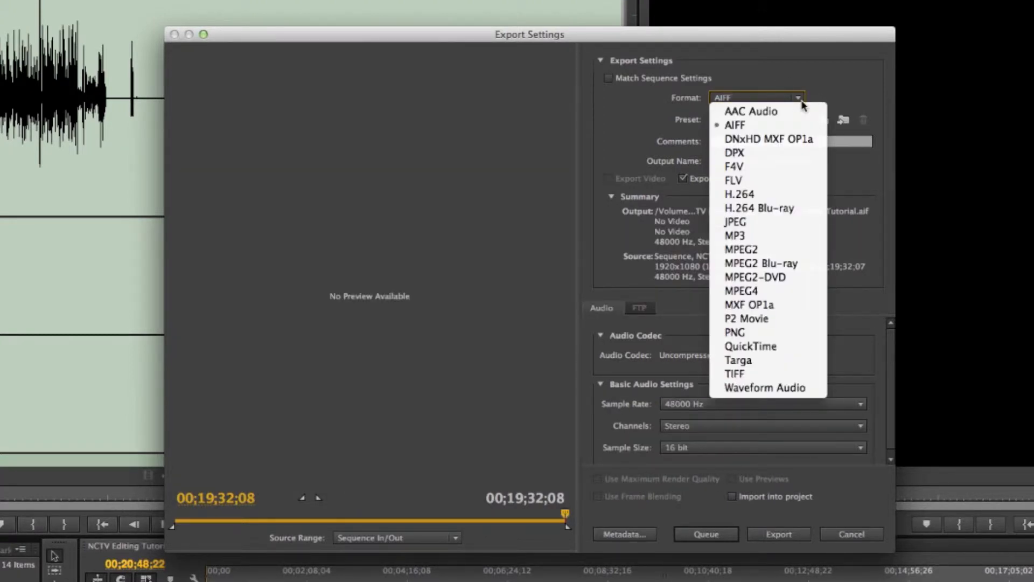
mouse_move(750, 111)
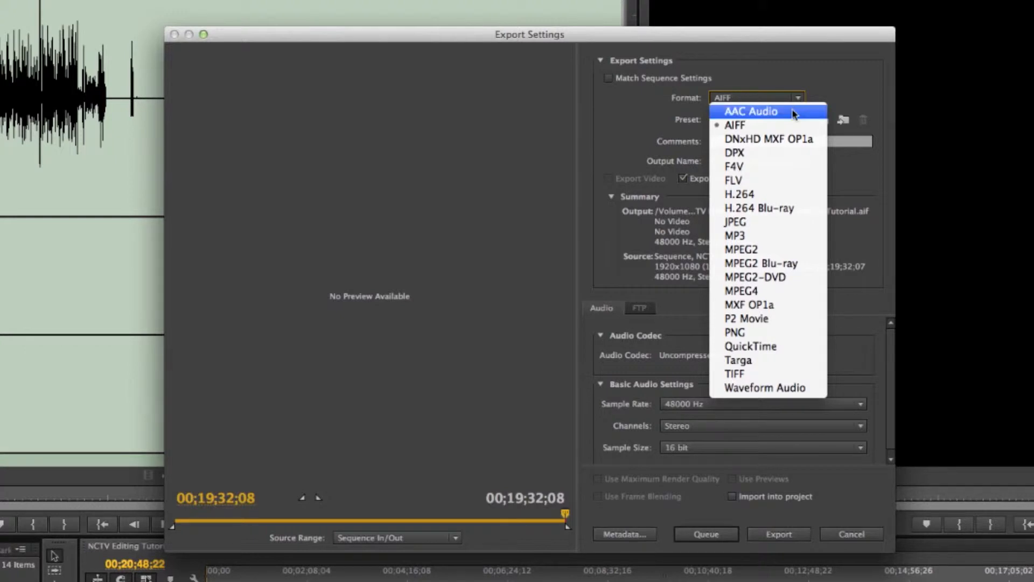
mouse_move(756, 388)
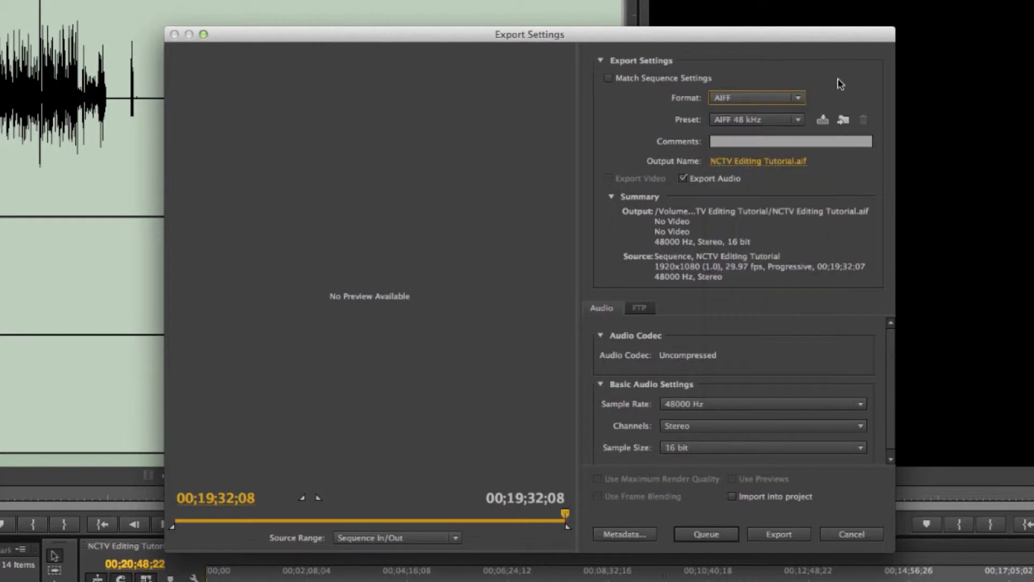
left_click(798, 120)
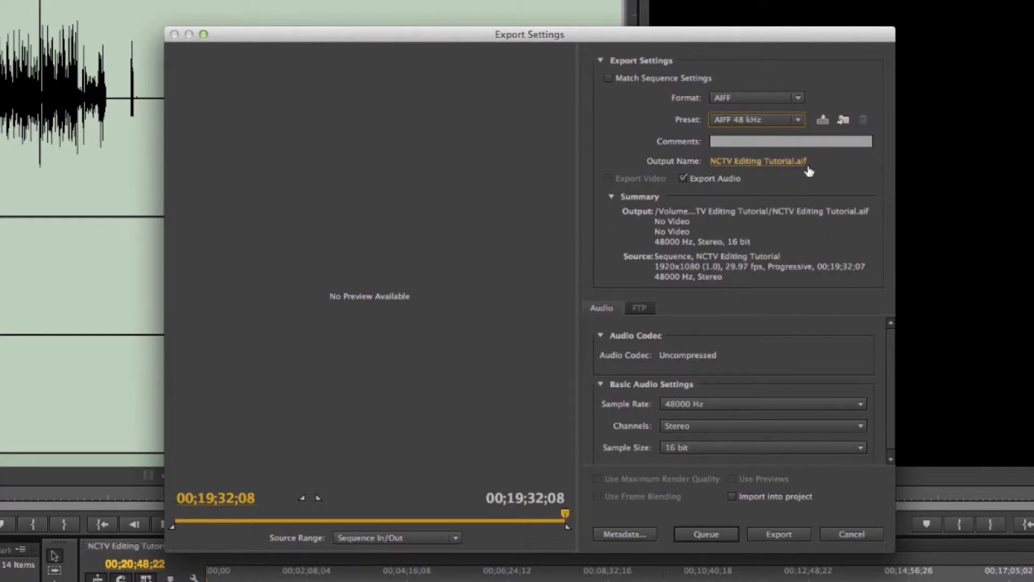
- Name the output 'NCTV Editing Tutorial_Sound', set 24-bit sample size and Sequence In/Out range
left_click(757, 161)
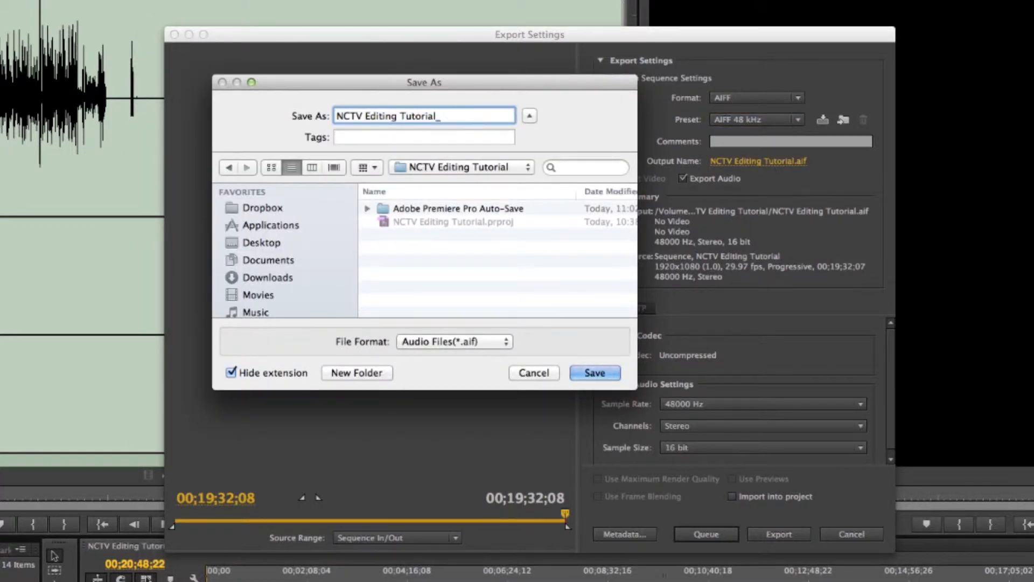
type("Sound")
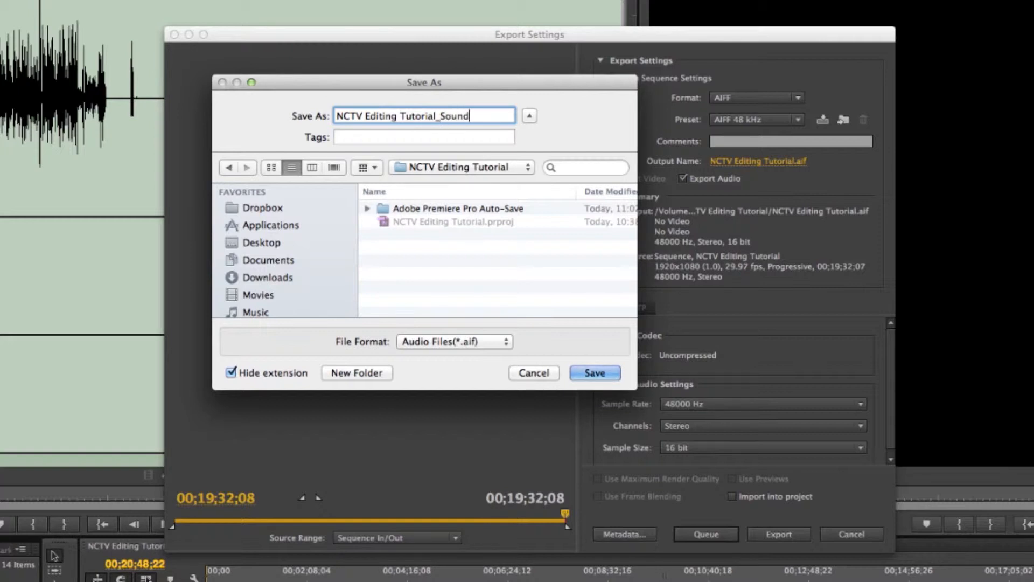
left_click(592, 372)
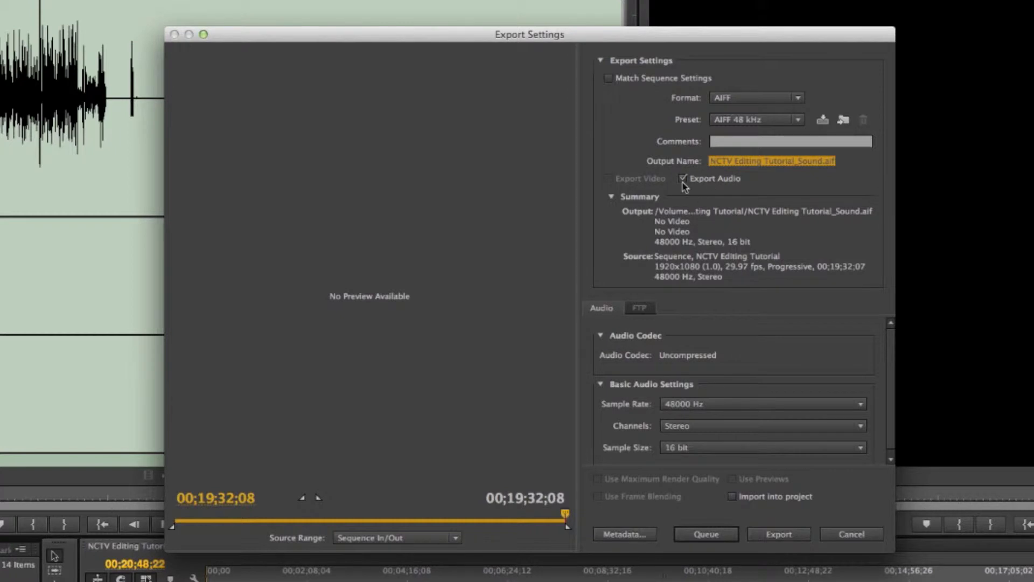
mouse_move(713, 255)
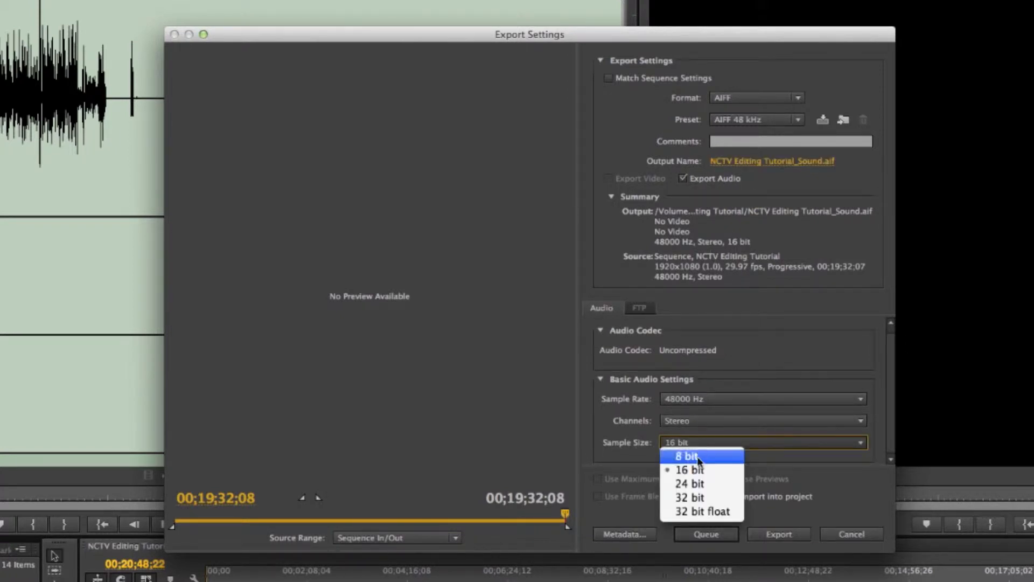
left_click(690, 483)
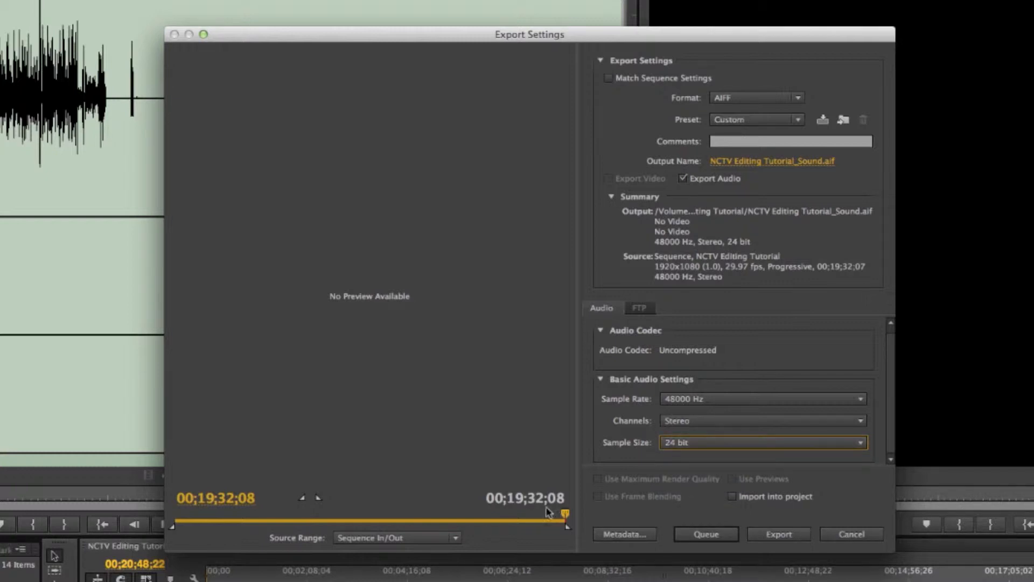
mouse_move(414, 545)
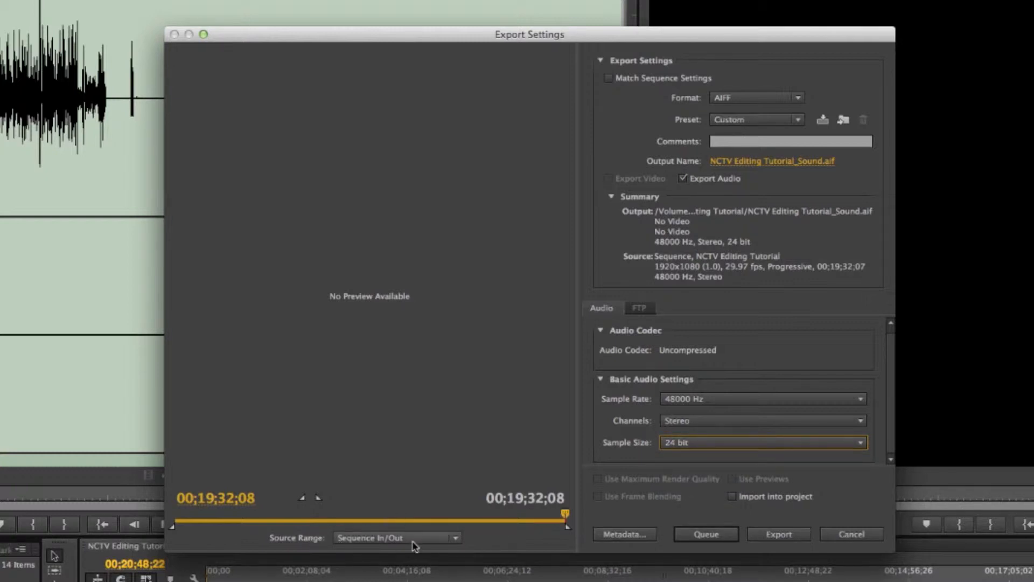
left_click(454, 538)
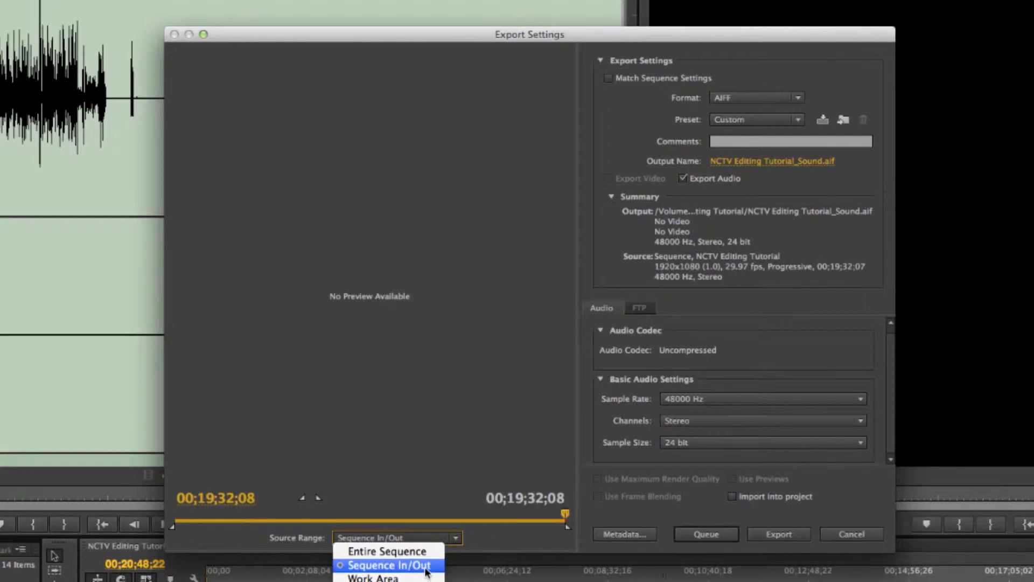
left_click(388, 565)
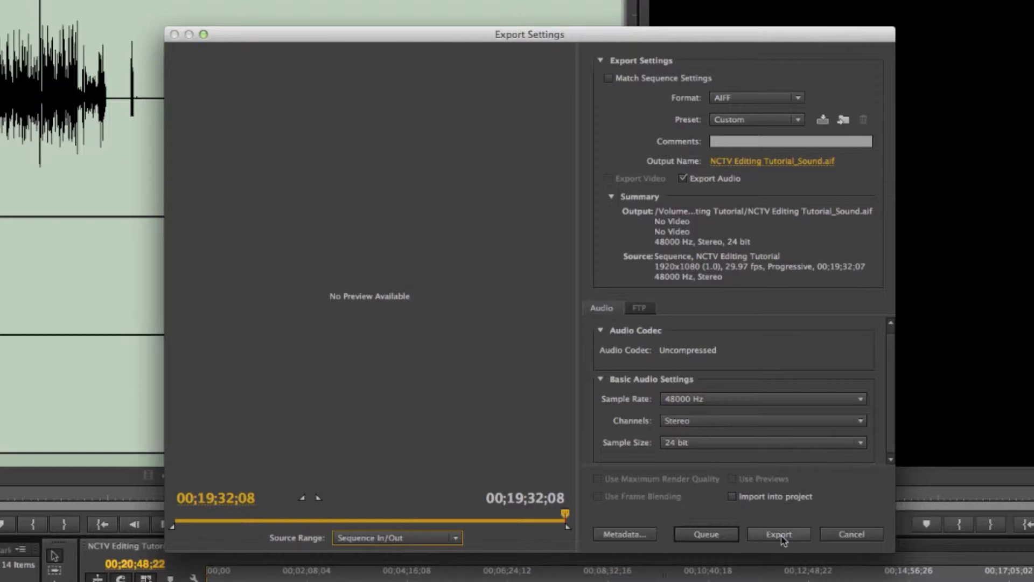
- Export the 24-bit AIFF audio file of the sequence
left_click(779, 534)
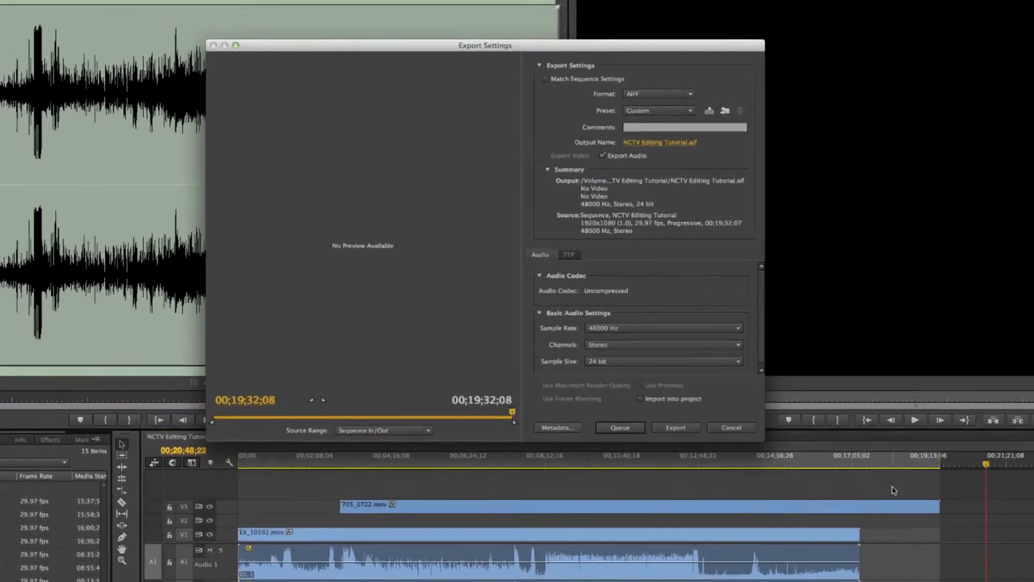
- Change the export format to QuickTime (.mov) and the preset to Custom
left_click(690, 93)
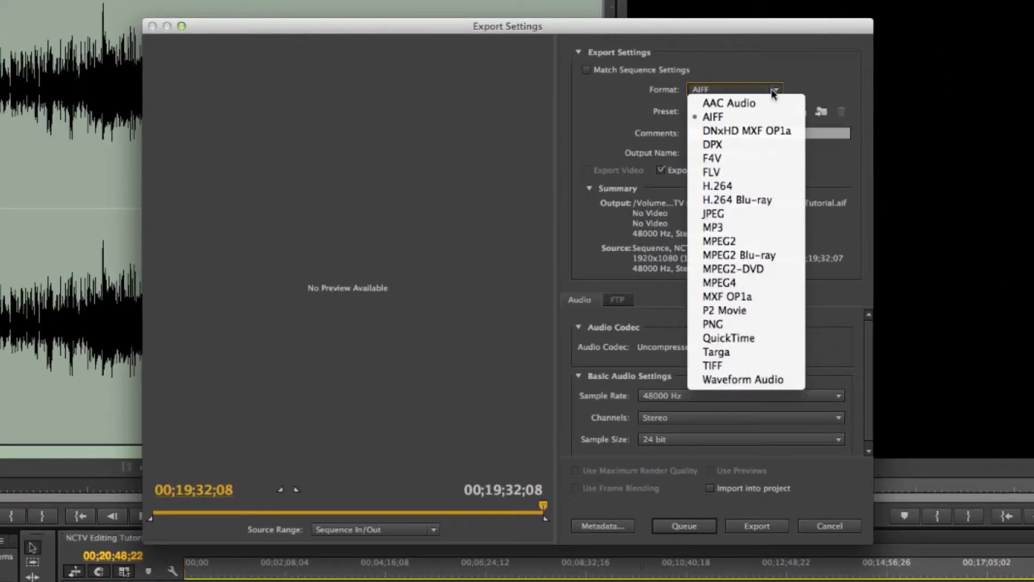
mouse_move(719, 241)
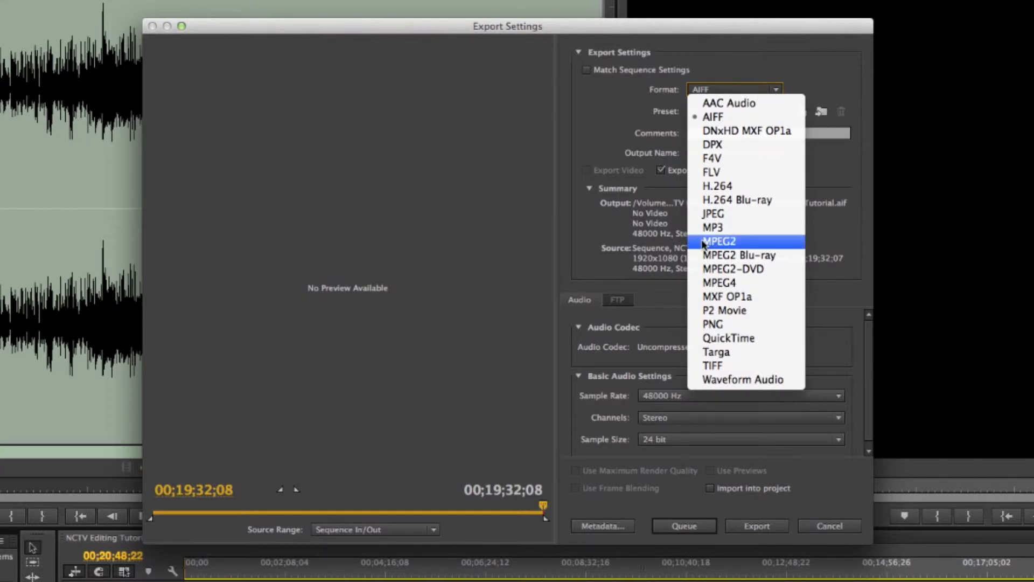
left_click(728, 337)
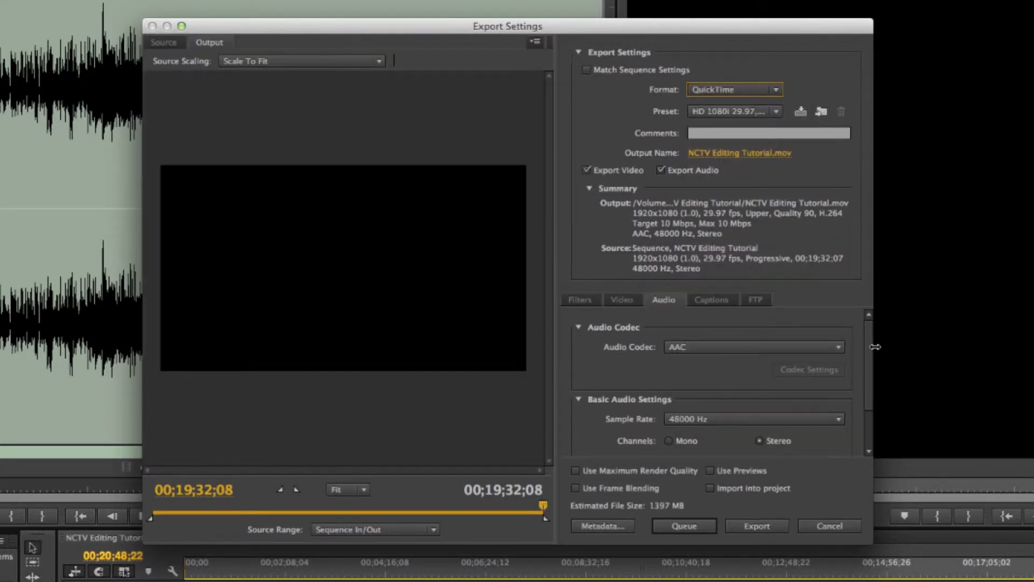
left_click(776, 111)
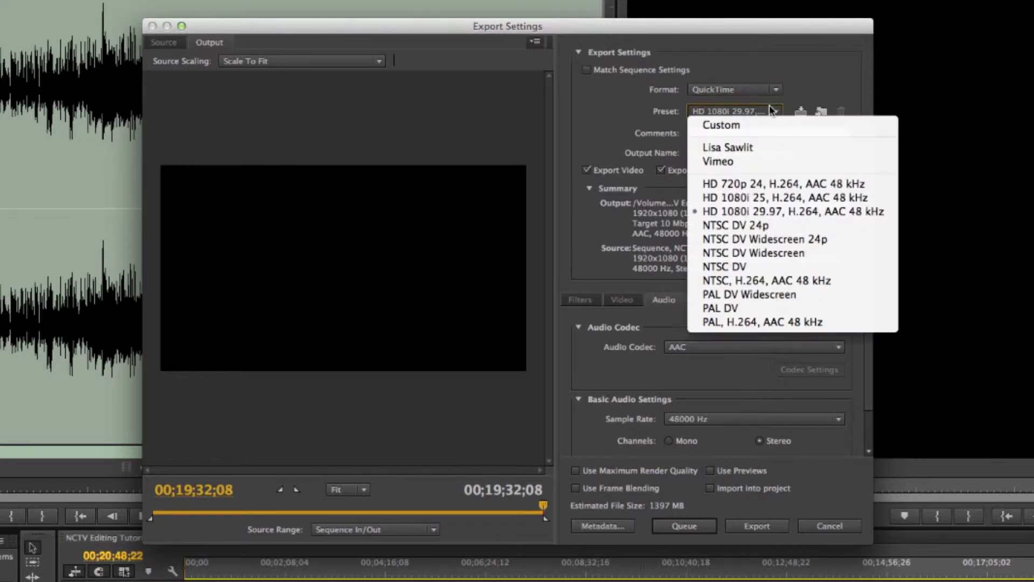
left_click(719, 125)
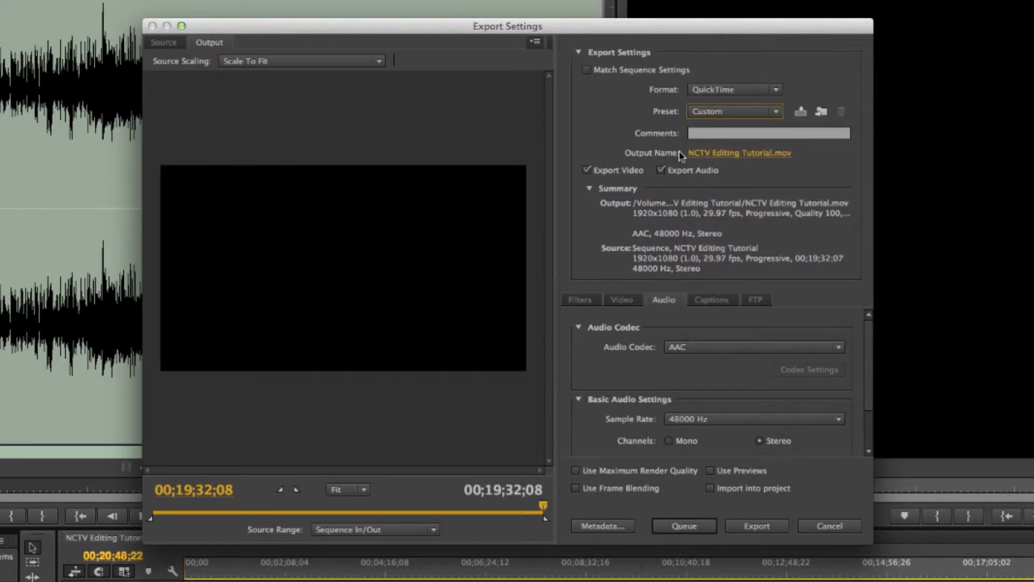
mouse_move(686, 345)
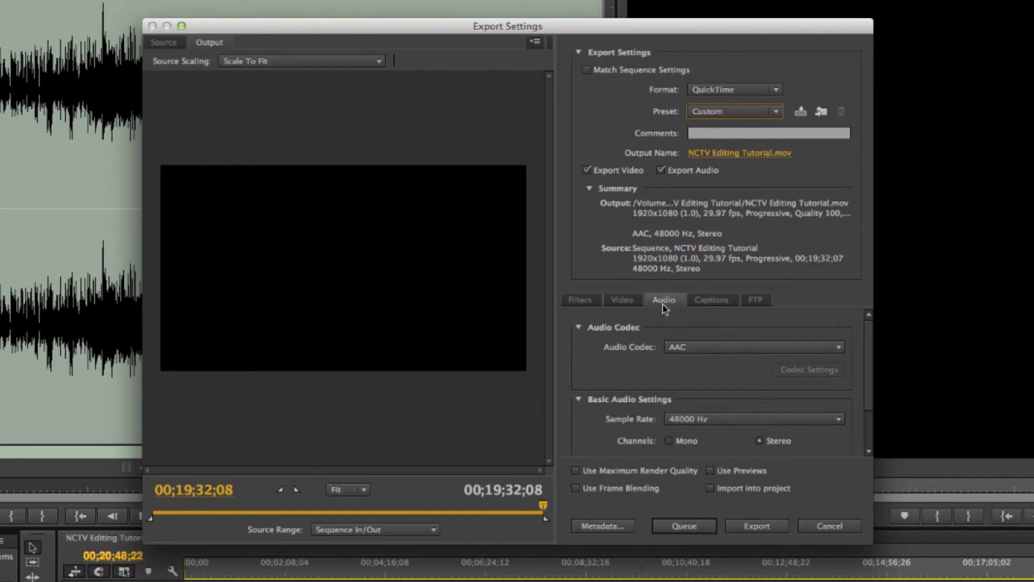
- Keep the Apple ProRes 422 (HQ) codec and the 29.97 fps frame rate
left_click(839, 346)
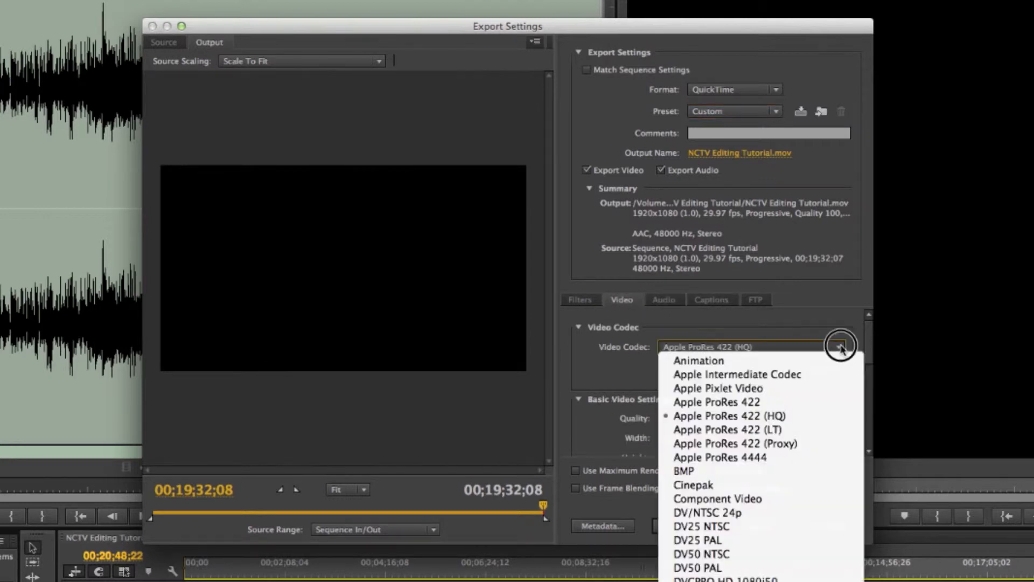
mouse_move(762, 415)
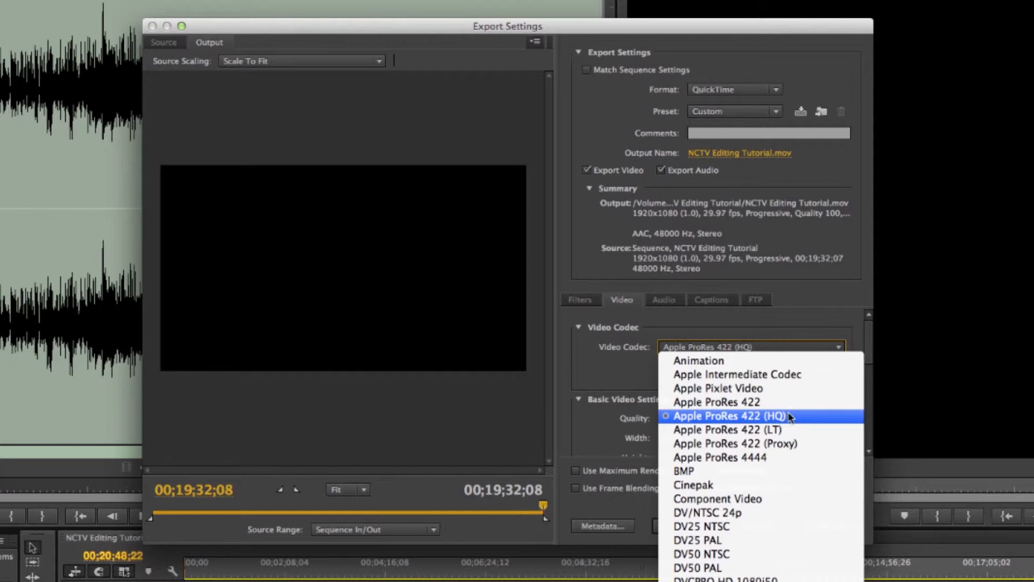
left_click(723, 415)
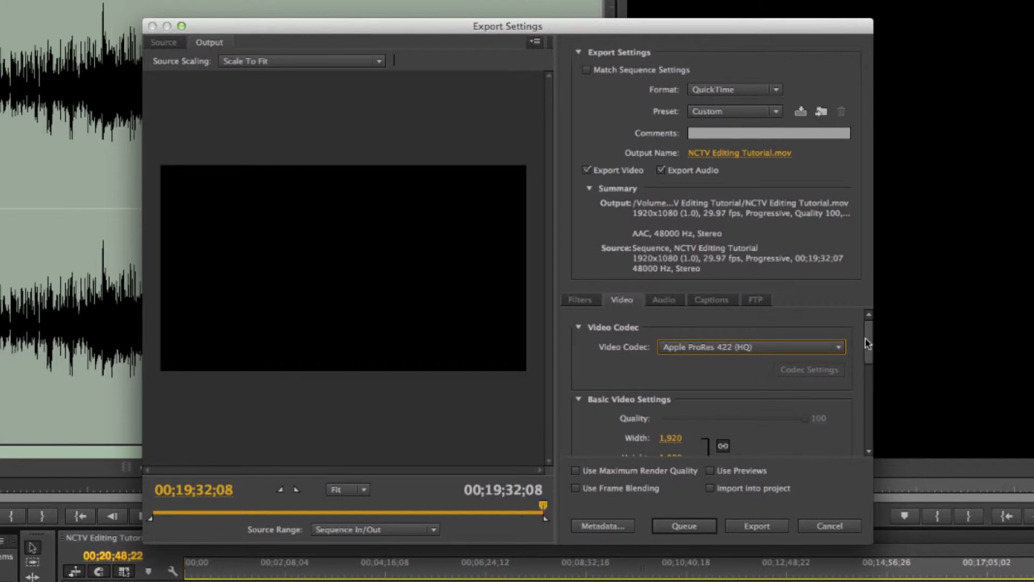
scroll("down", 3)
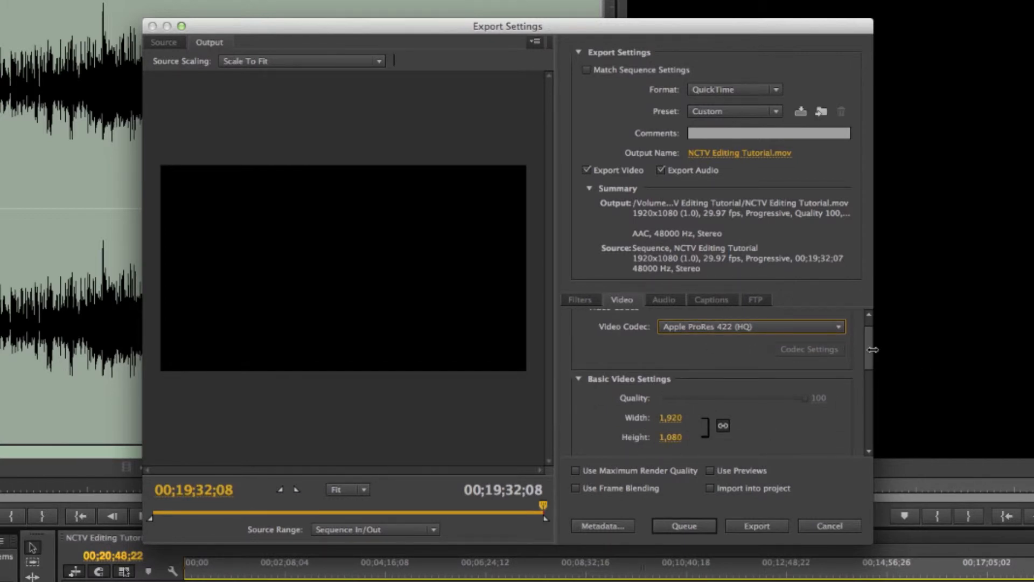
scroll("down", 3)
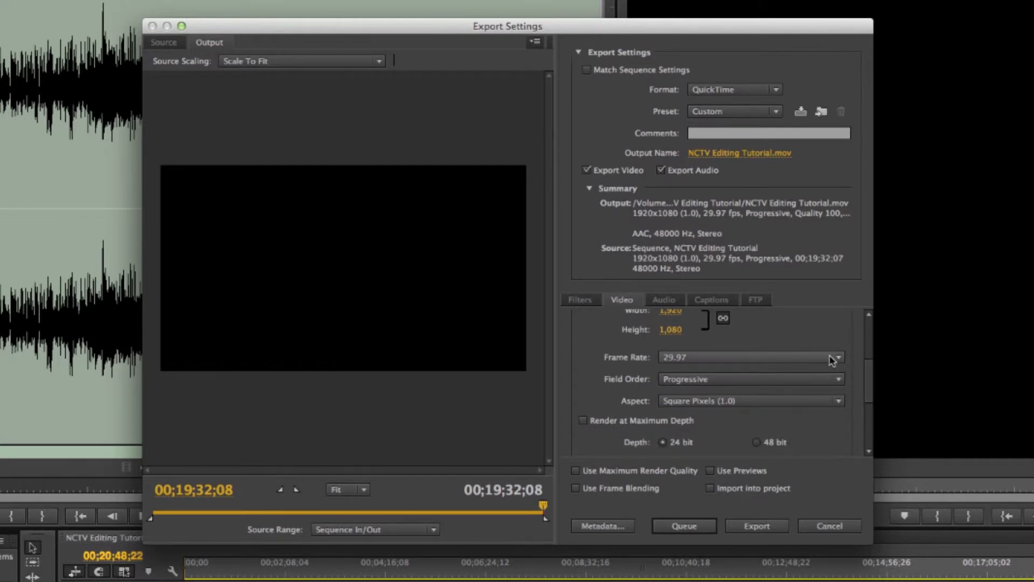
left_click(837, 357)
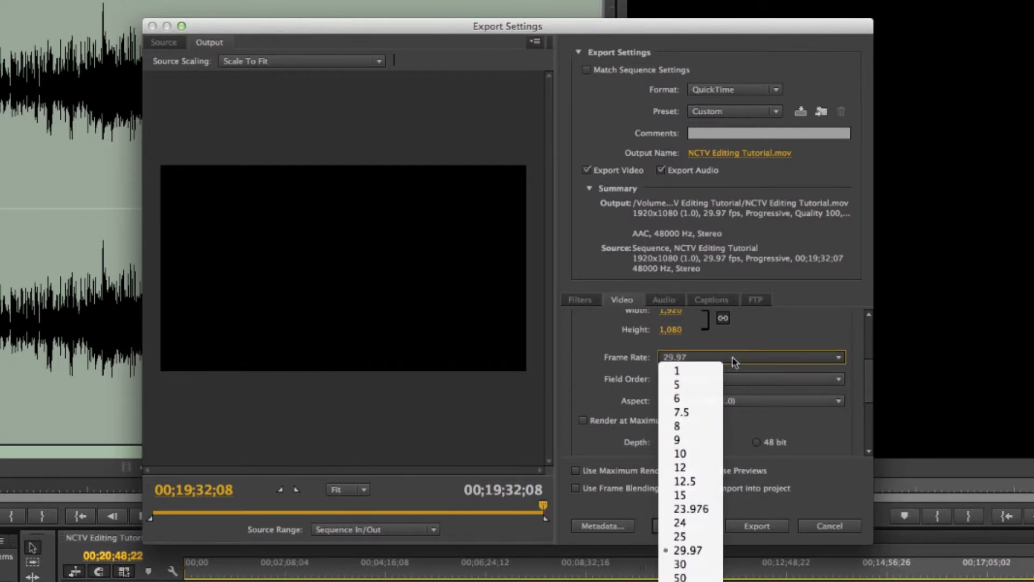
left_click(688, 550)
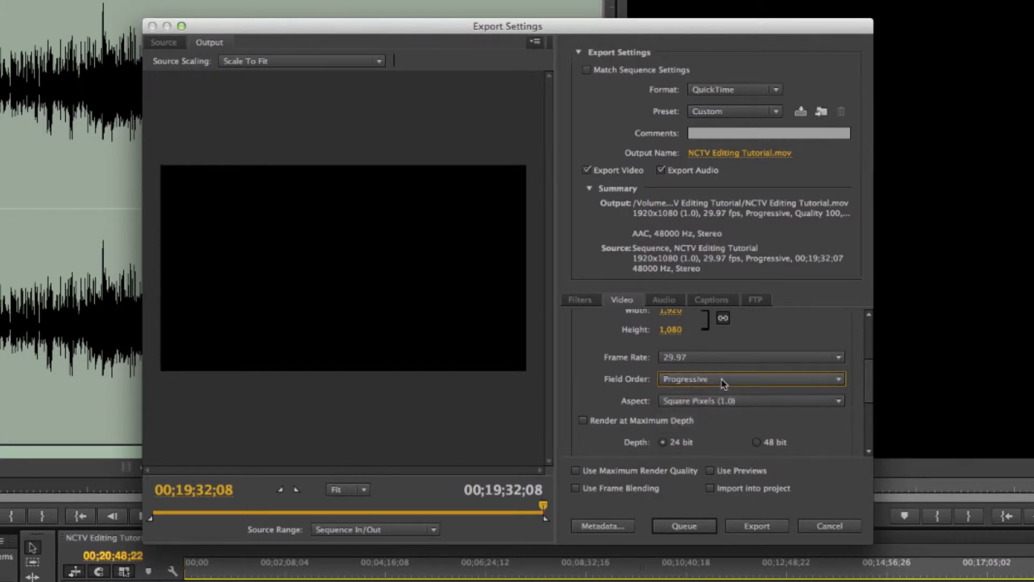
- Try Upper First field order, then return it to Progressive
scroll("up", 3)
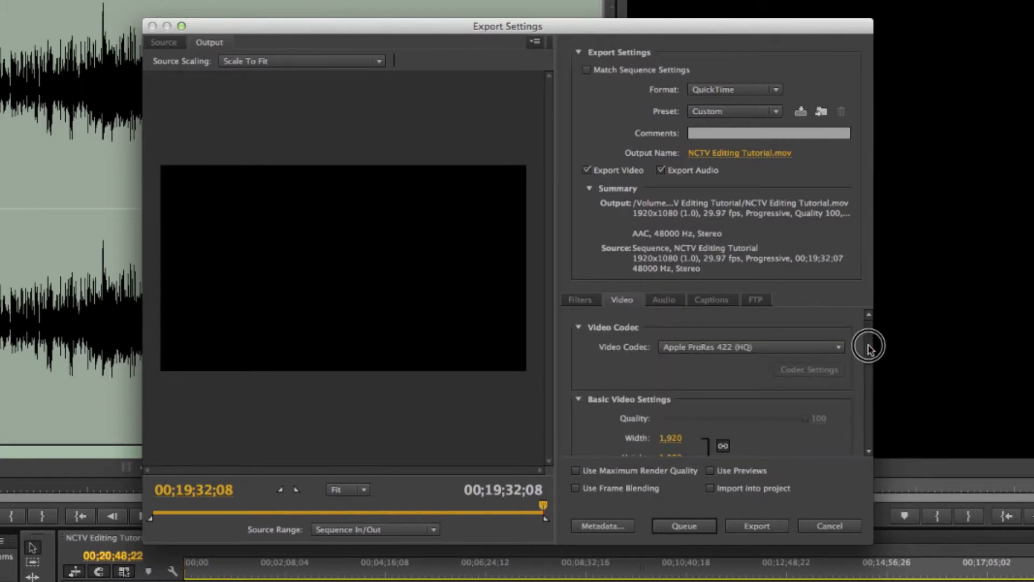
left_click(749, 410)
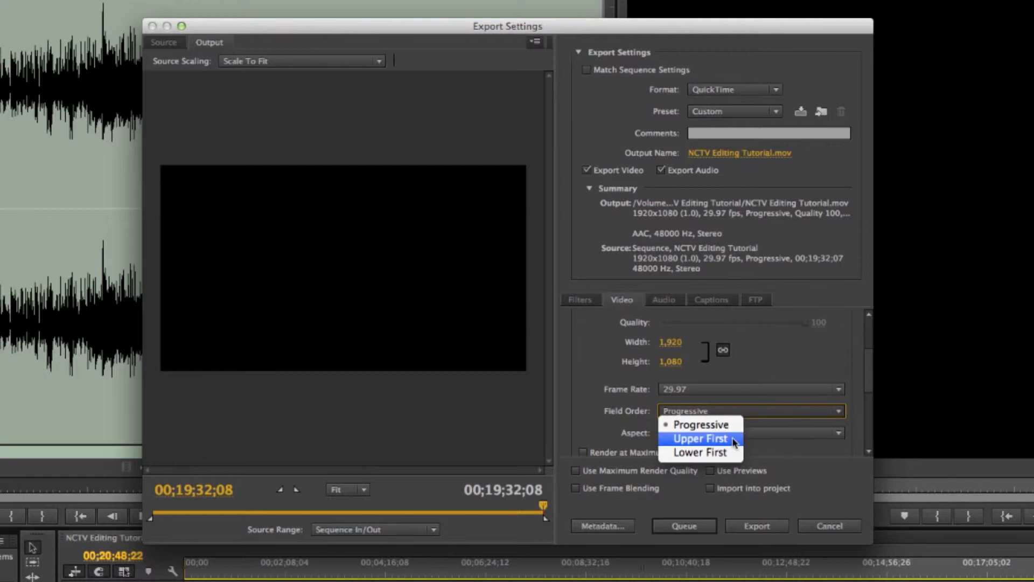
left_click(700, 438)
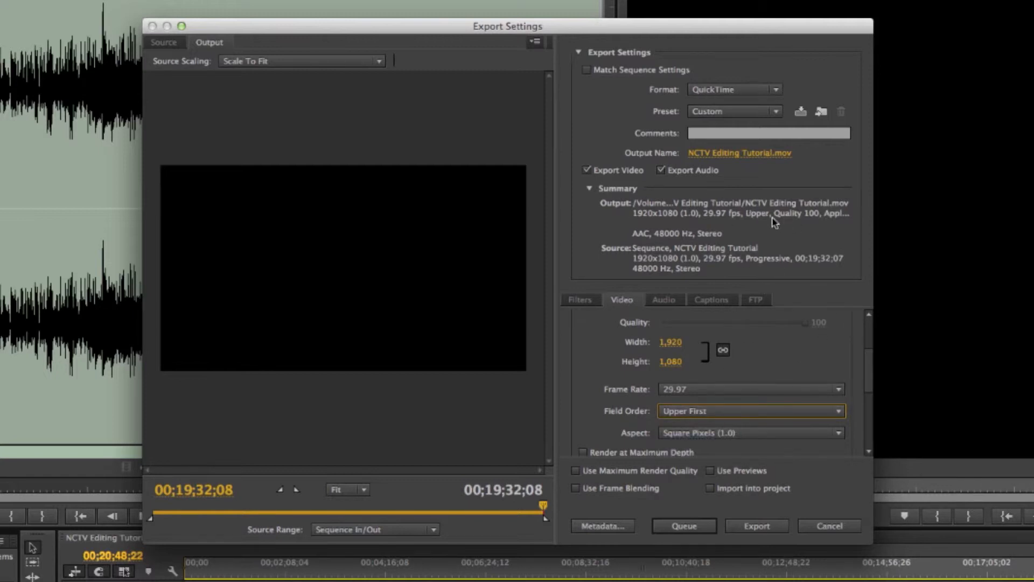
left_click(750, 410)
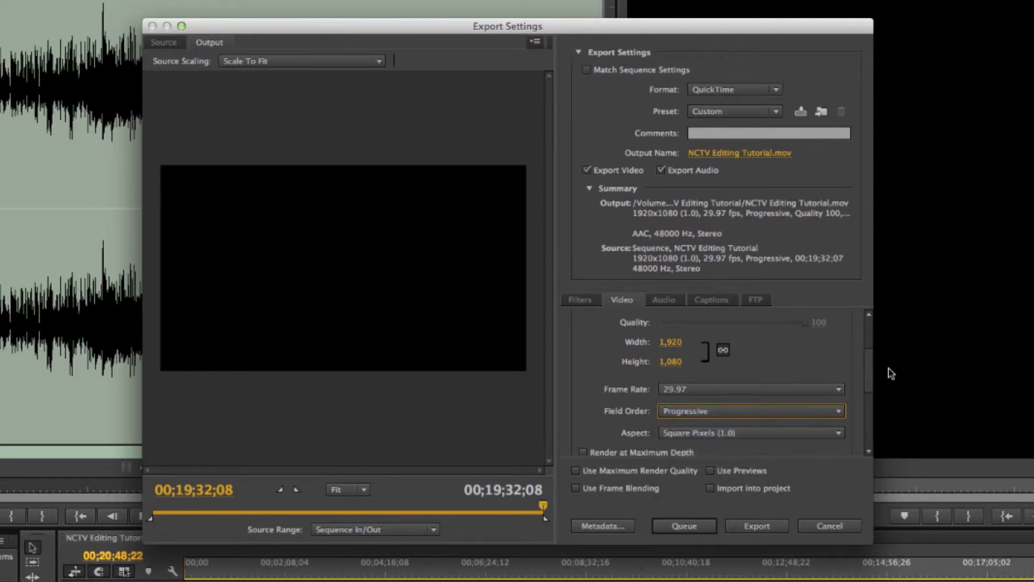
scroll("down", 3)
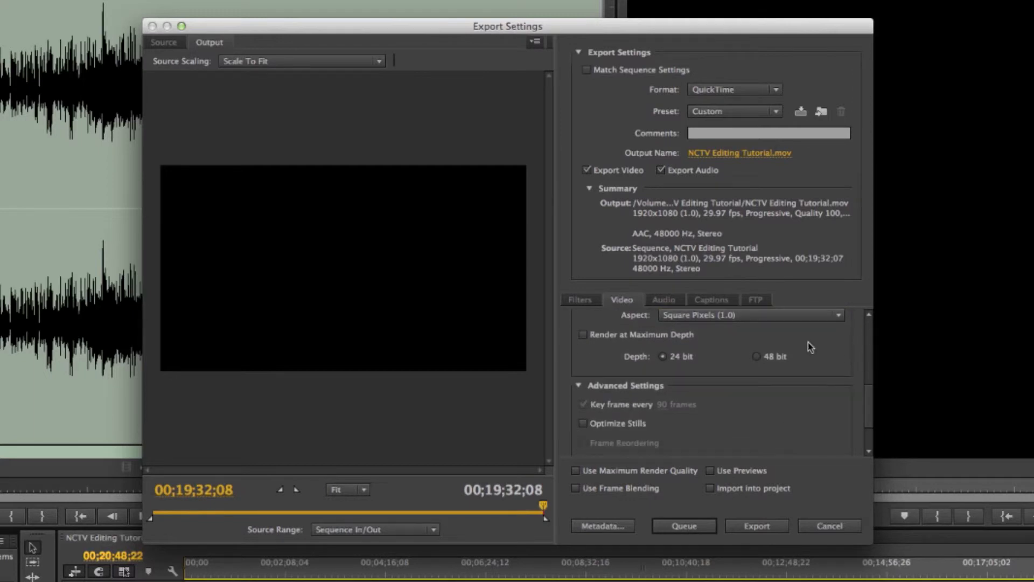
scroll("down", 3)
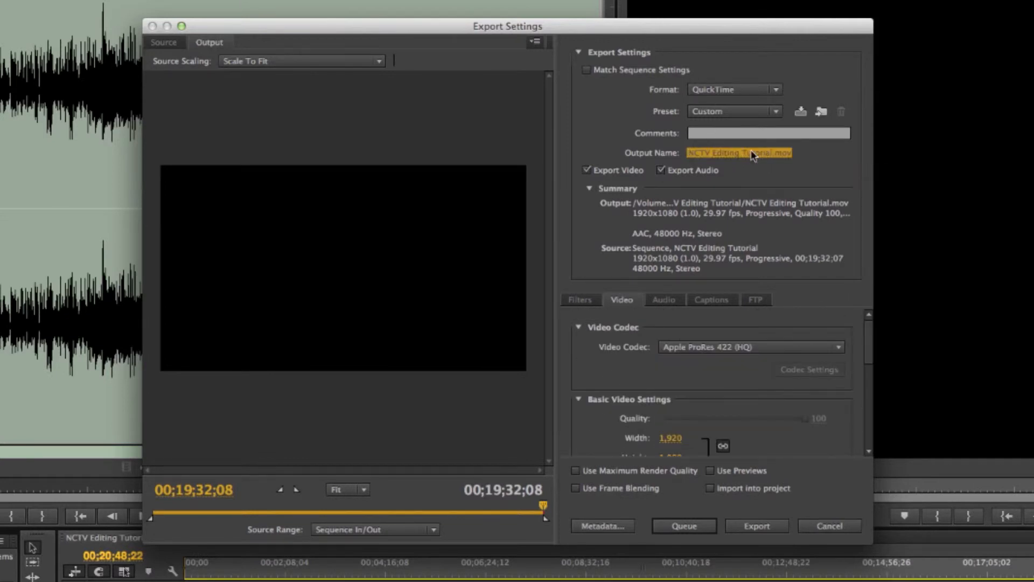
left_click(738, 152)
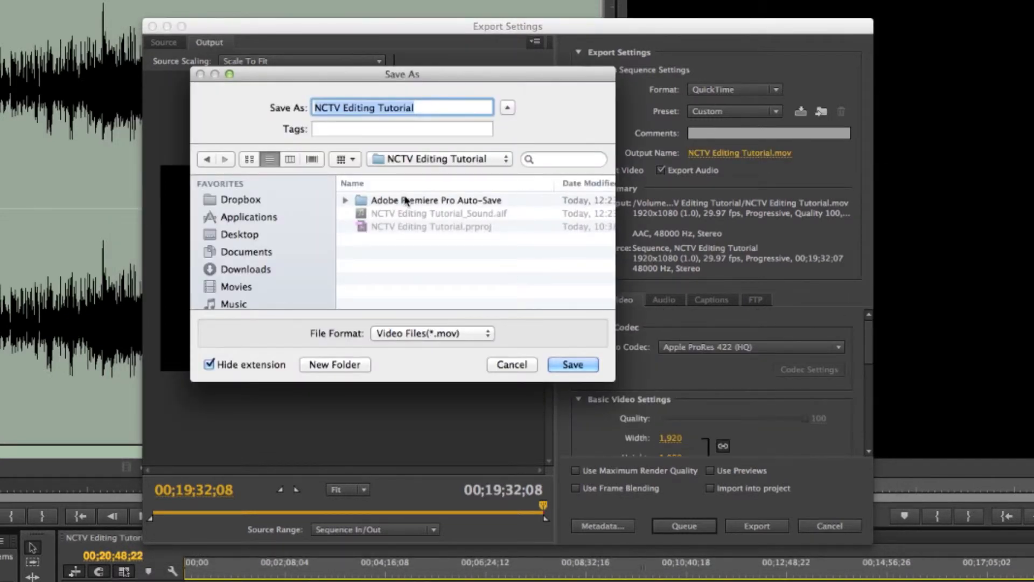
left_click(571, 364)
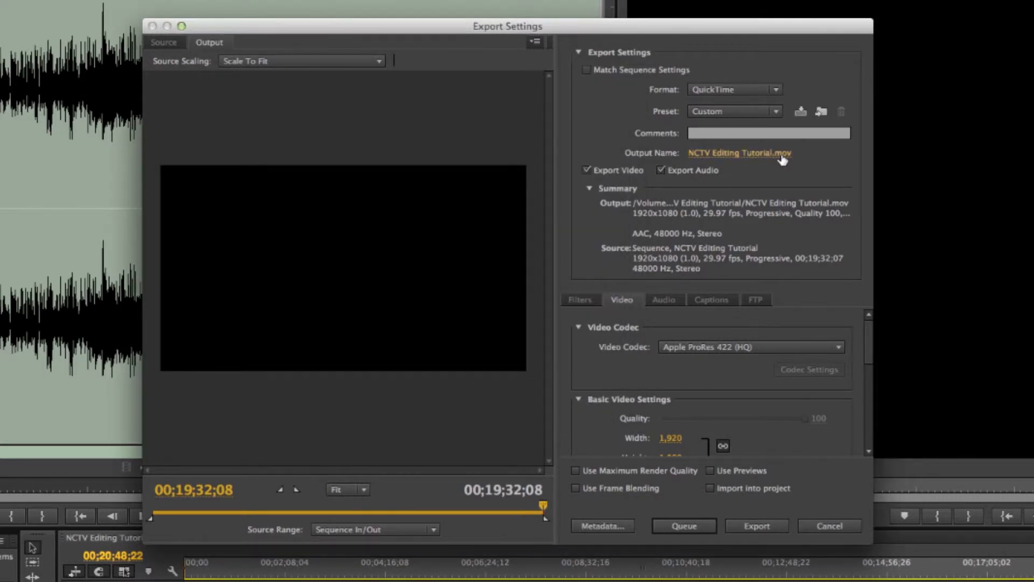
mouse_move(817, 161)
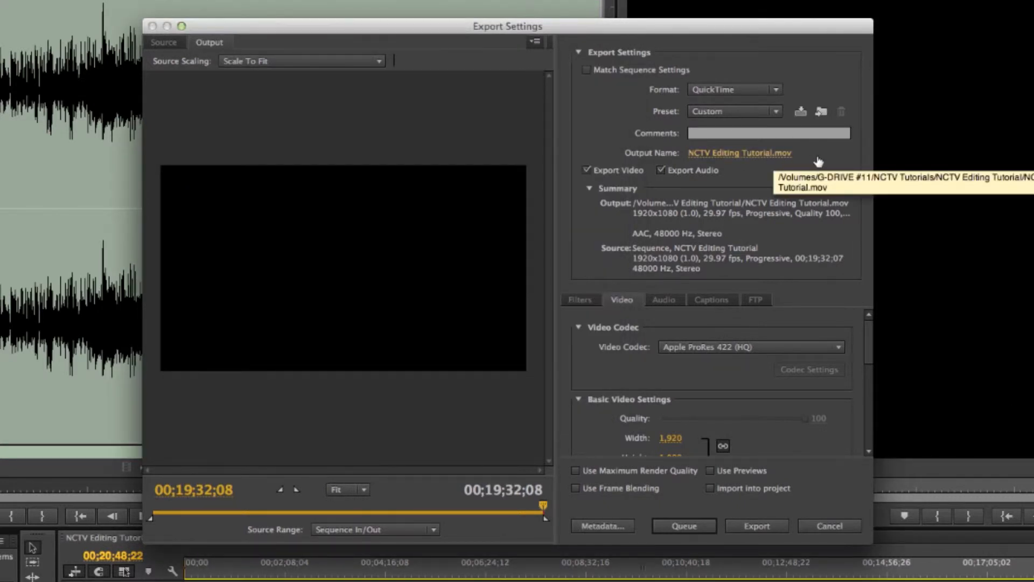
mouse_move(796, 333)
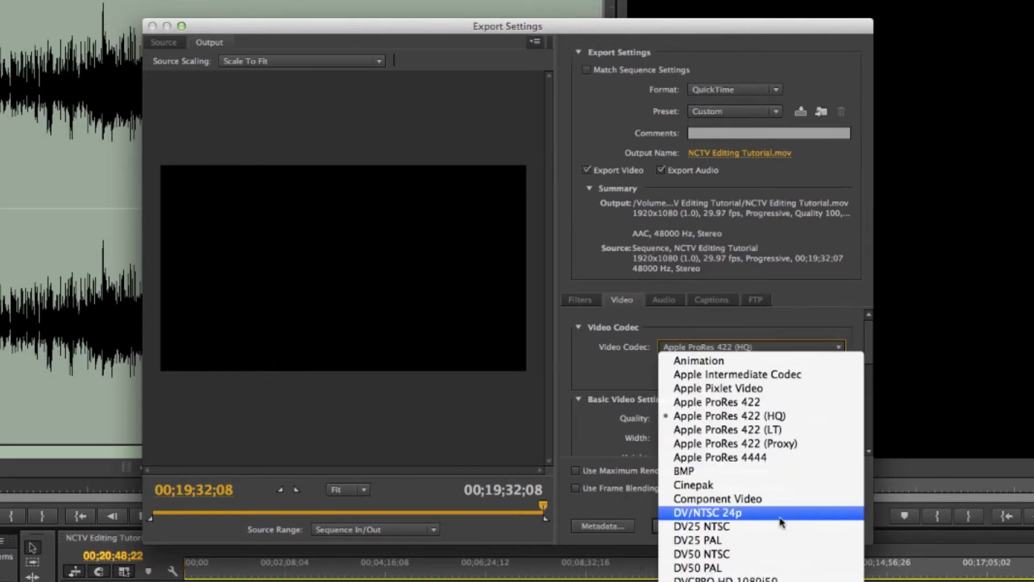
scroll("down", 3)
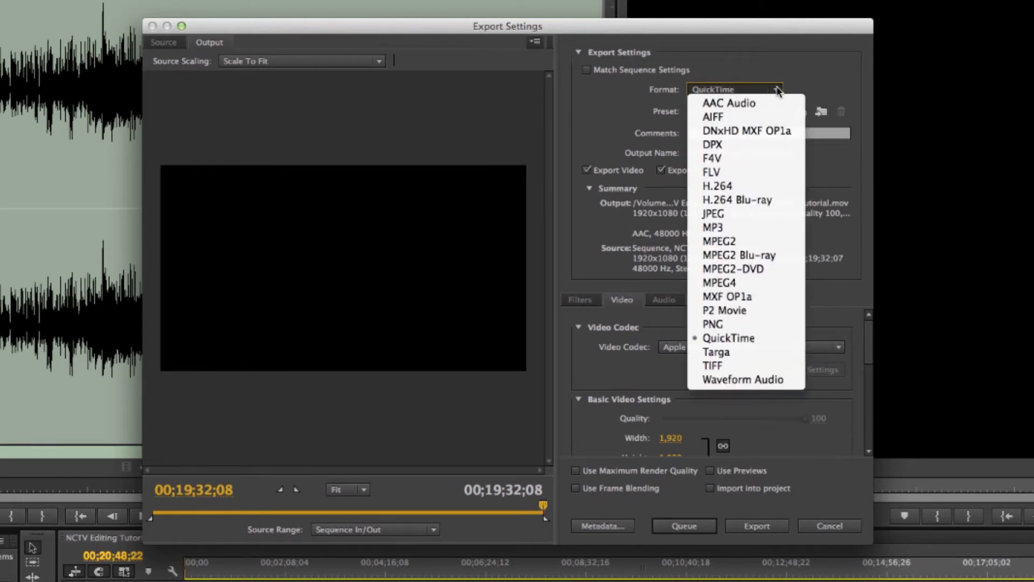
mouse_move(716, 186)
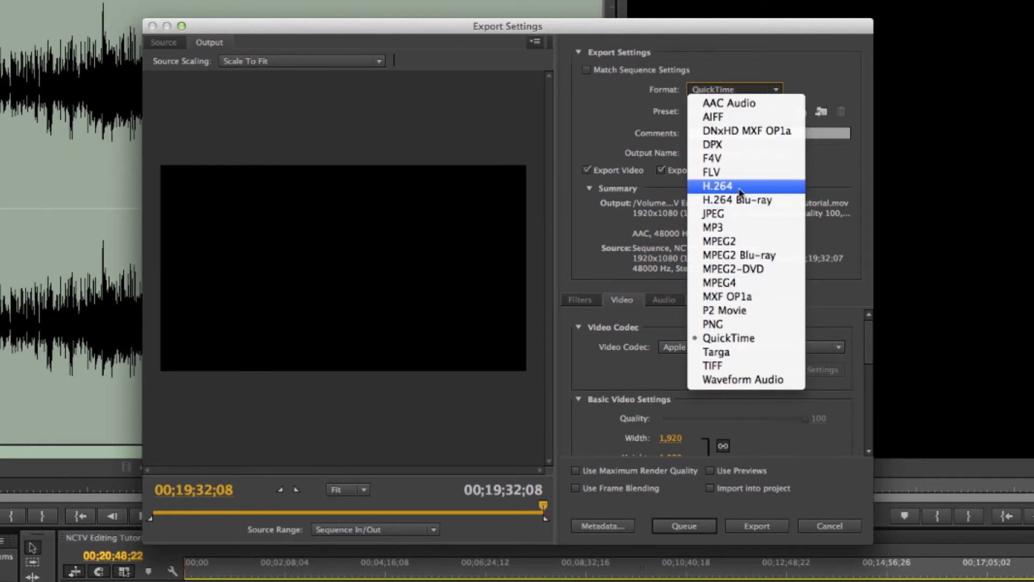
left_click(728, 337)
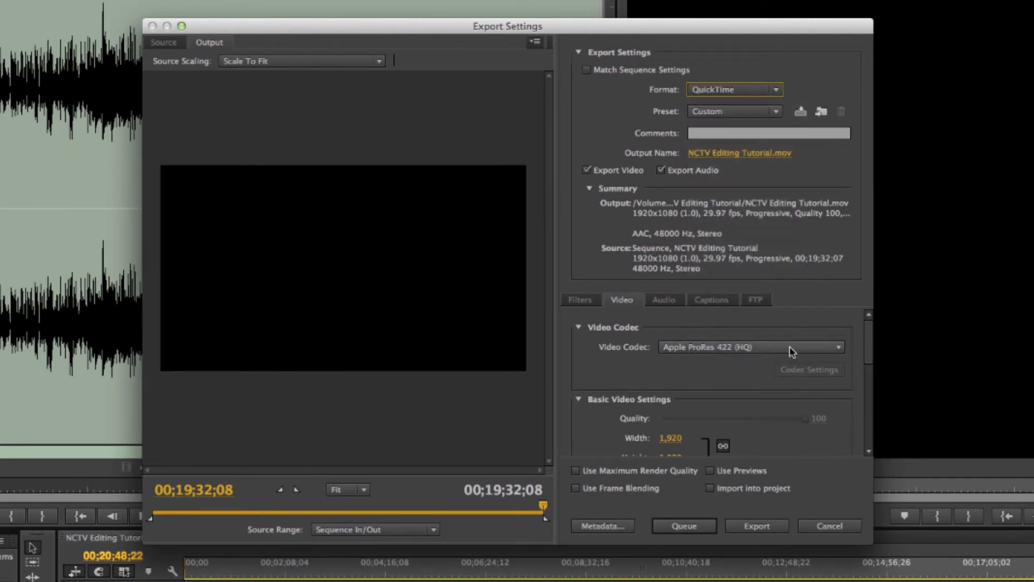
mouse_move(846, 348)
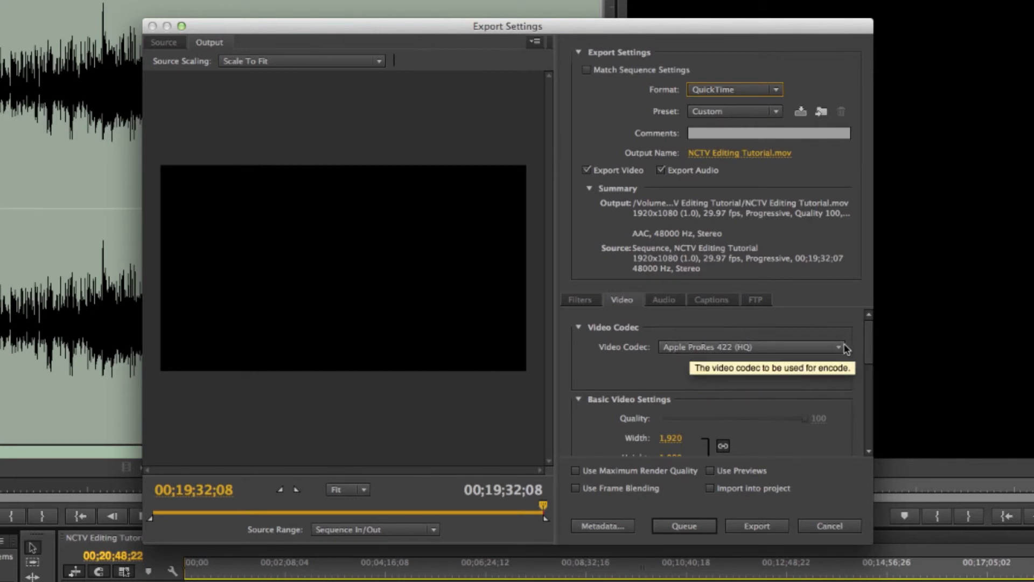
- Switch the video codec to H.264 and review the 10 Mbps bitrate settings
left_click(838, 347)
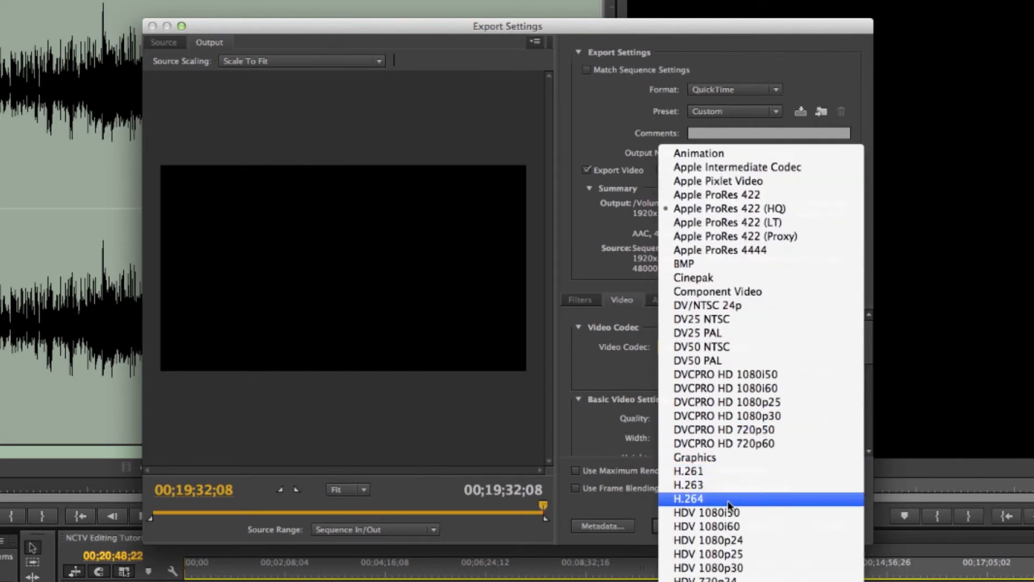
left_click(688, 499)
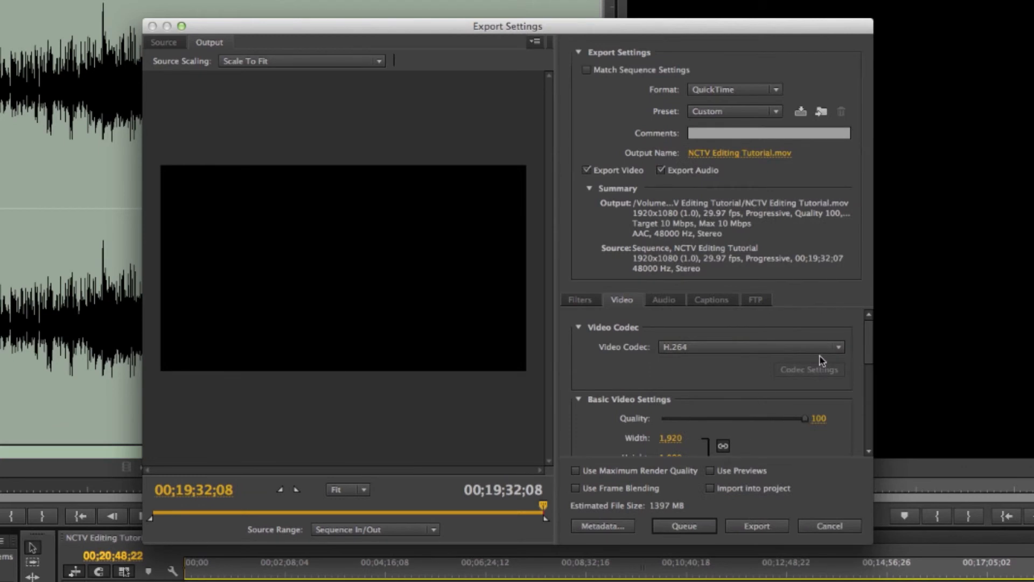
mouse_move(931, 404)
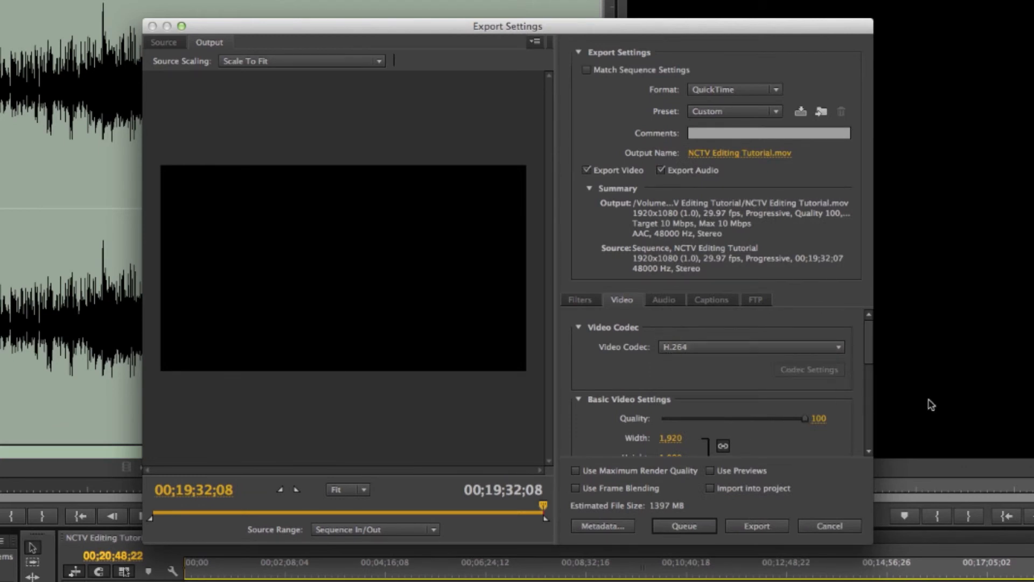
scroll("down", 3)
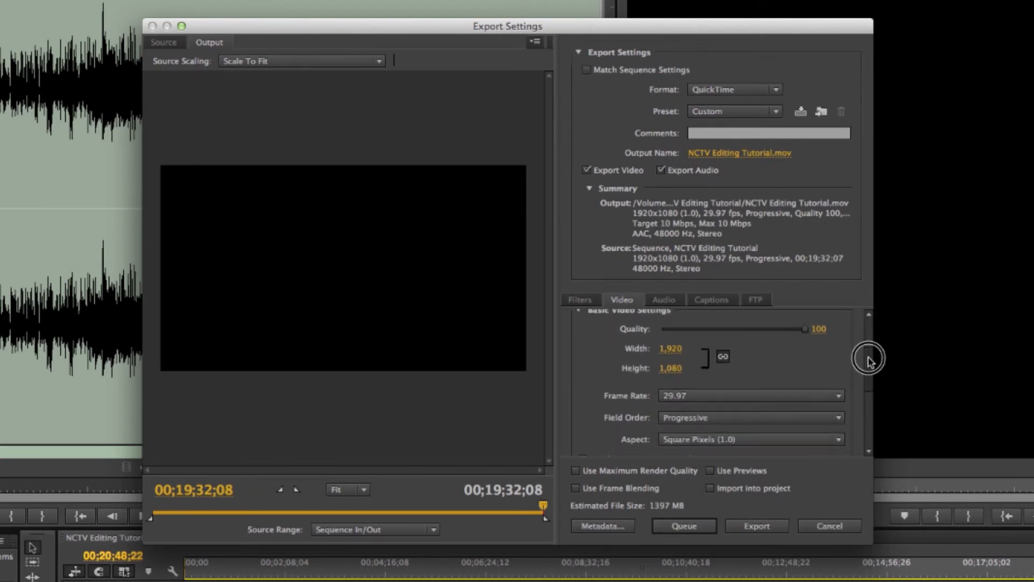
mouse_move(902, 371)
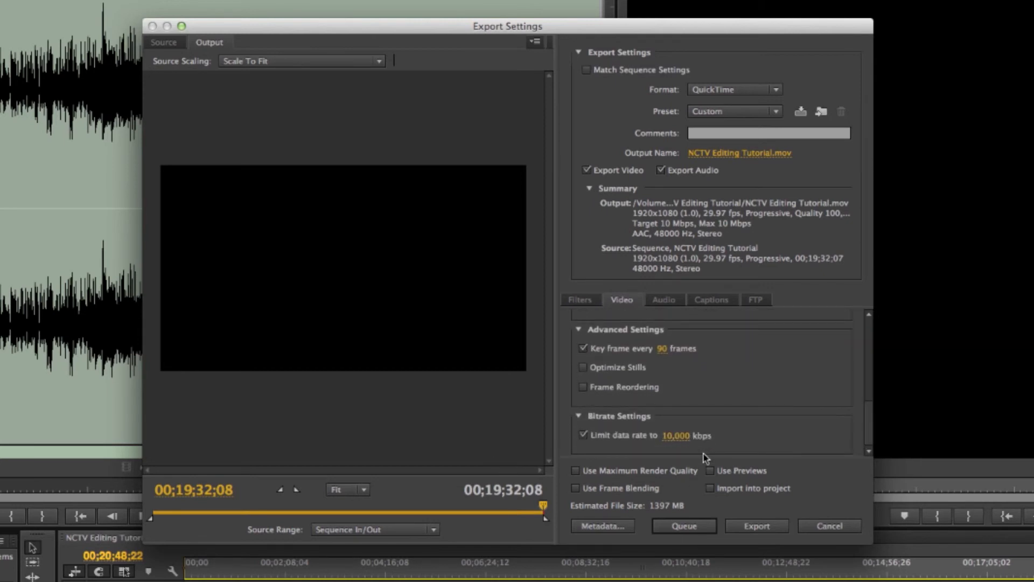
mouse_move(681, 462)
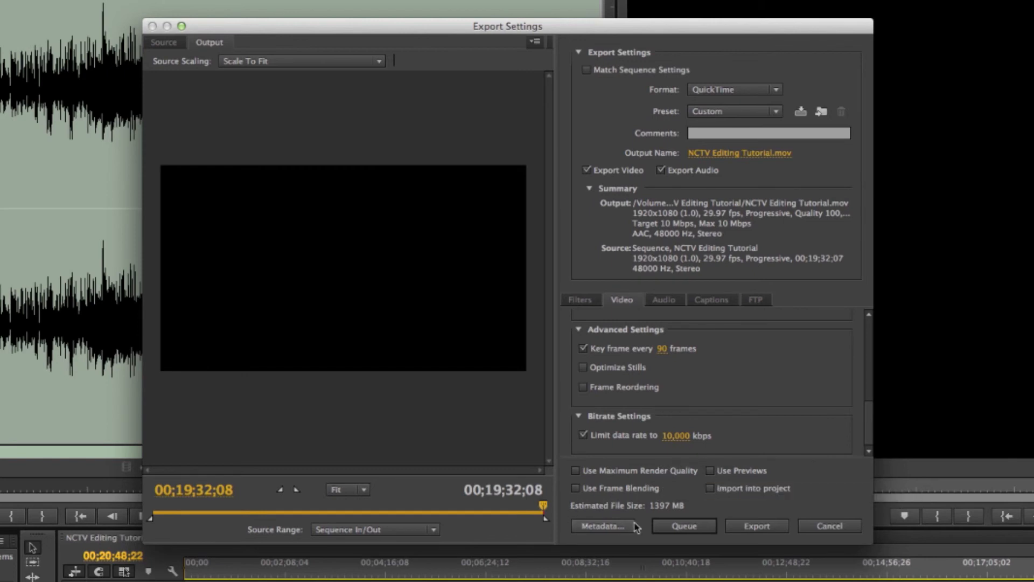
mouse_move(658, 516)
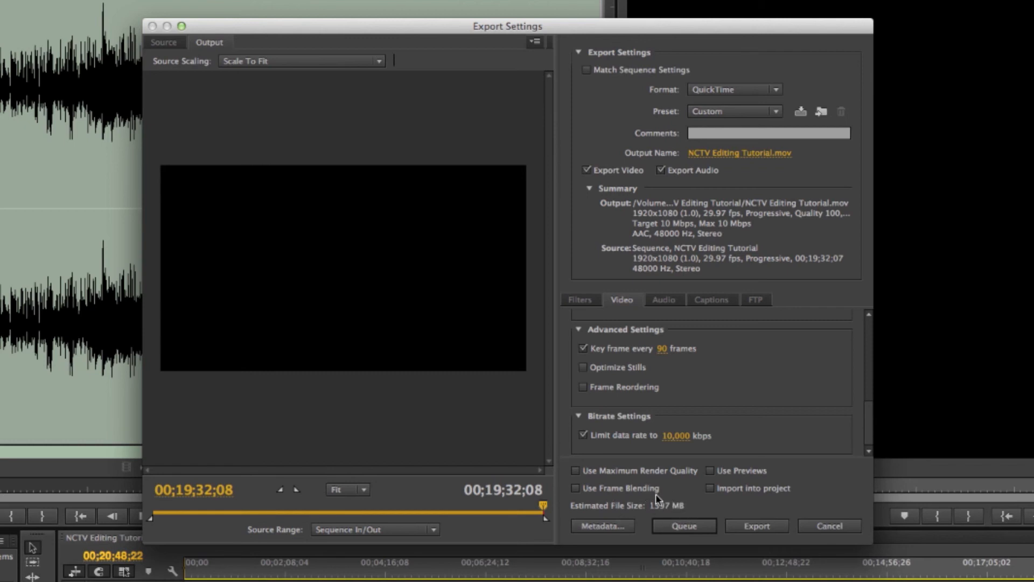
mouse_move(756, 525)
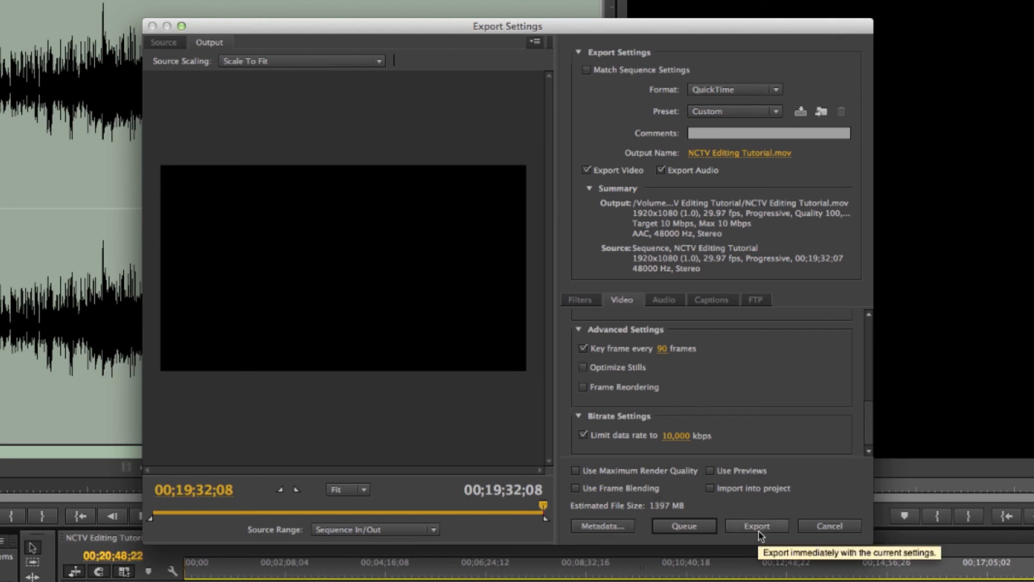
mouse_move(807, 508)
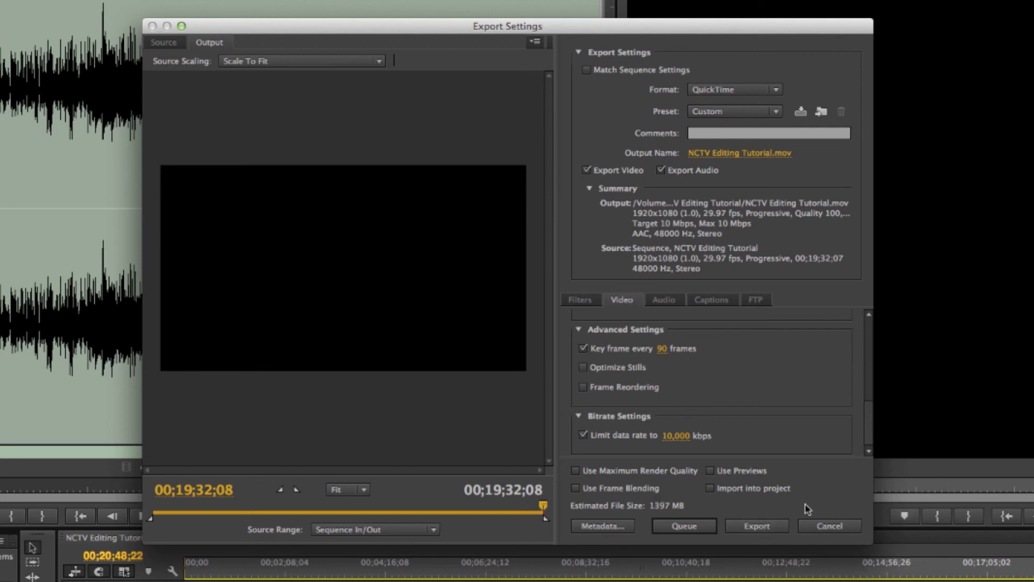